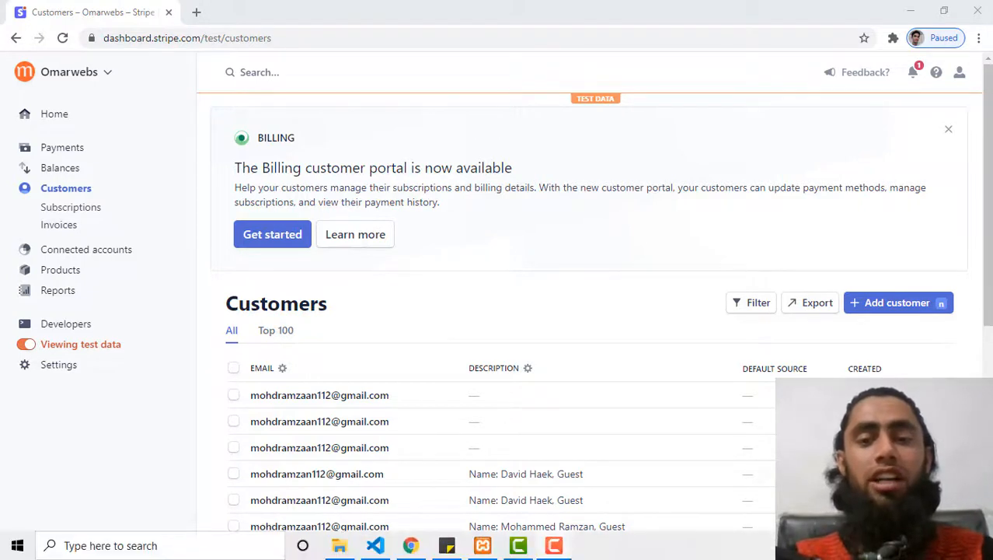
mouse_move(55, 113)
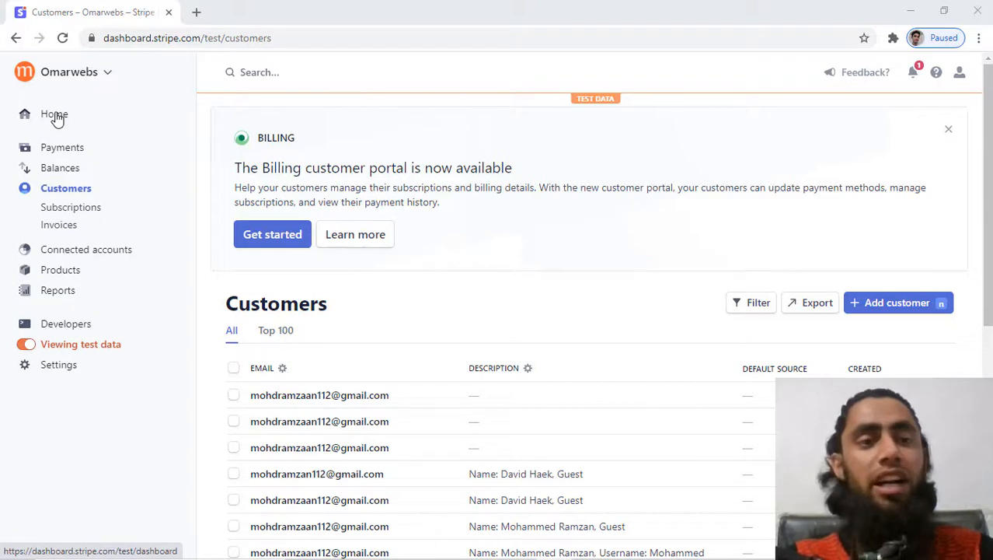
mouse_move(72, 201)
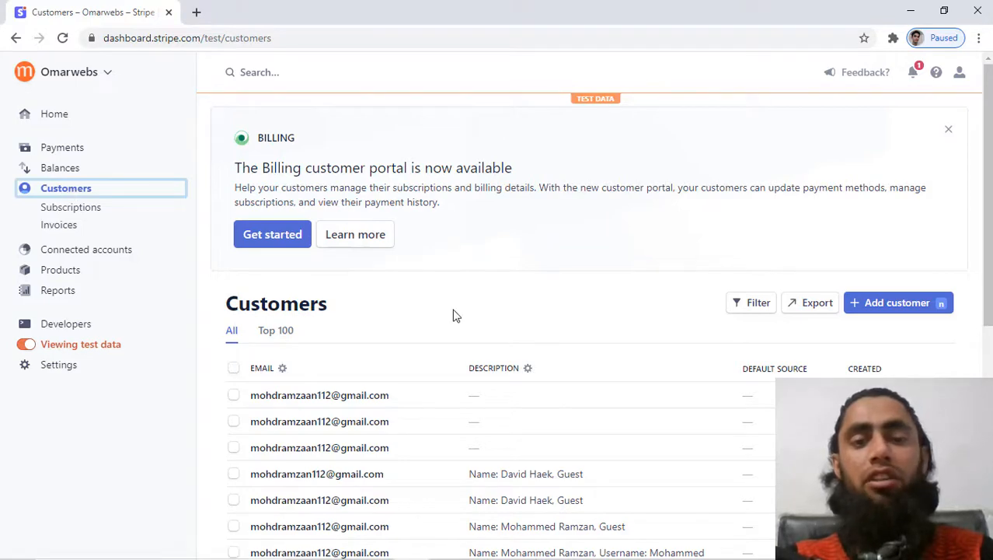
scroll(down, 3)
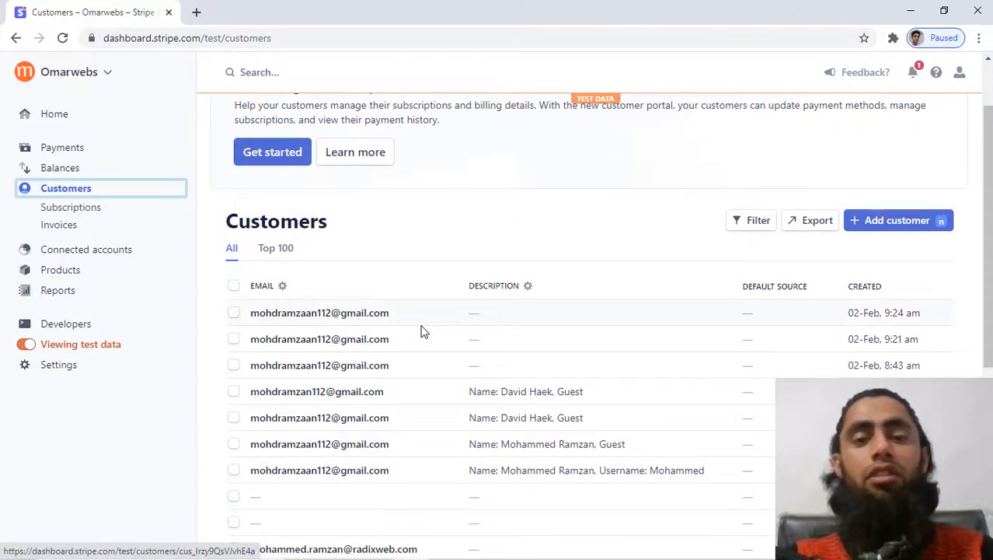
mouse_move(473, 320)
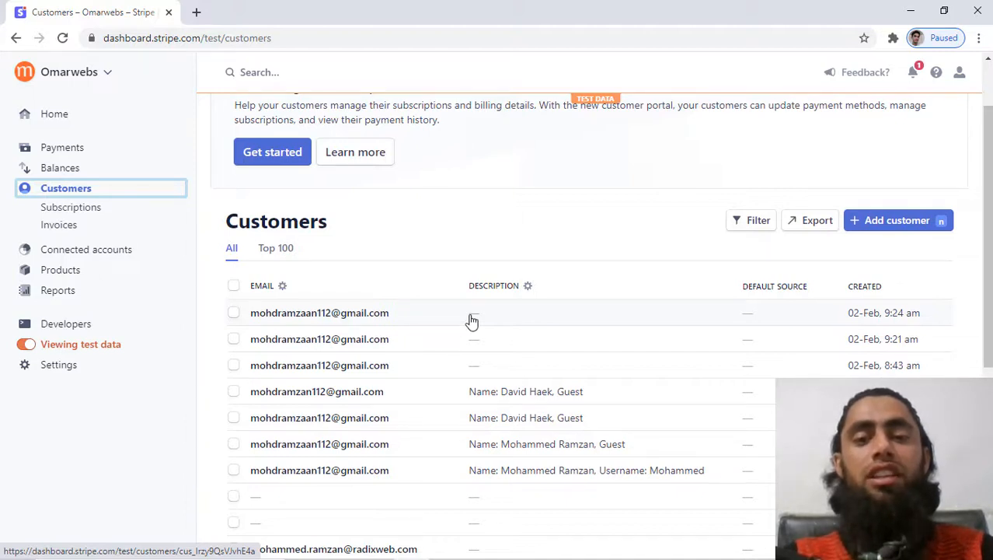
click(321, 313)
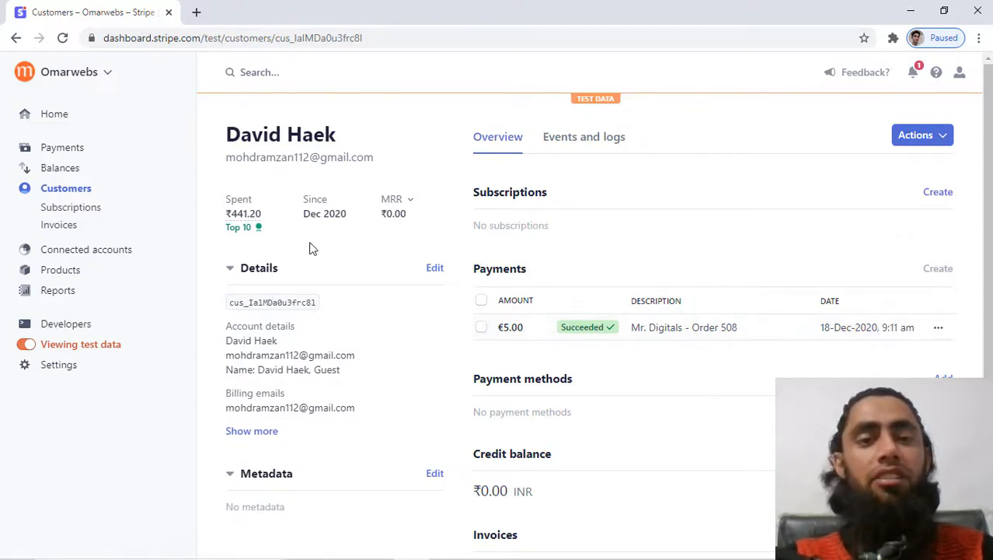
mouse_move(301, 289)
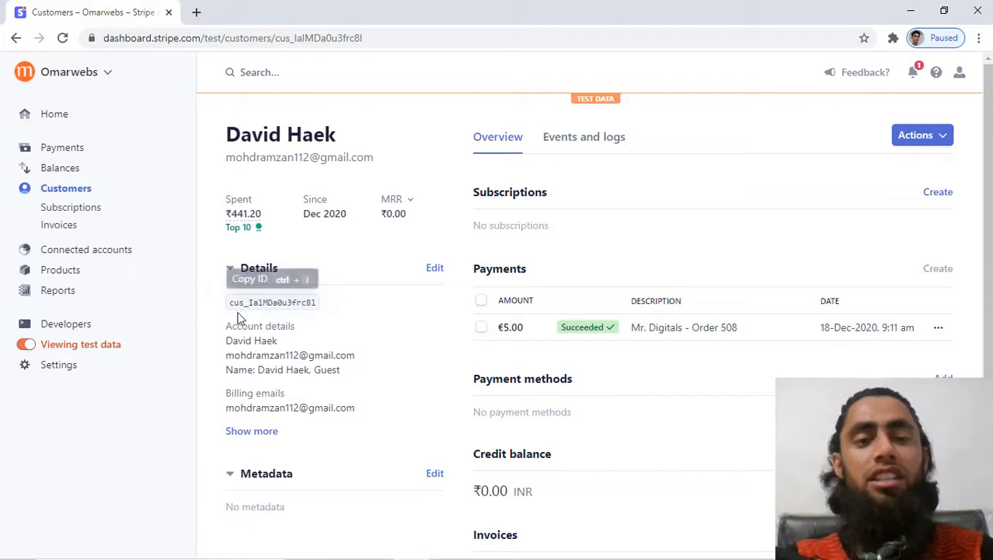
mouse_move(317, 314)
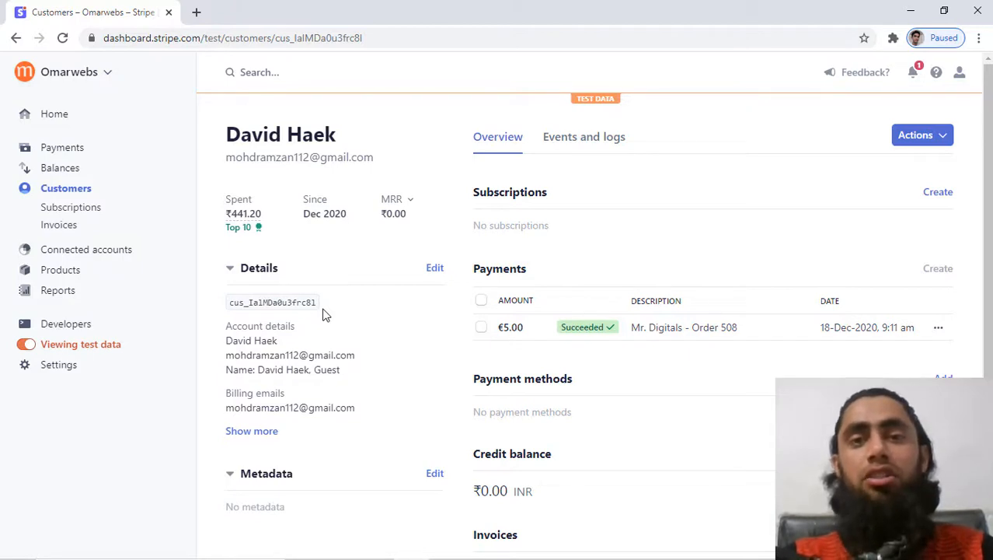
mouse_move(292, 310)
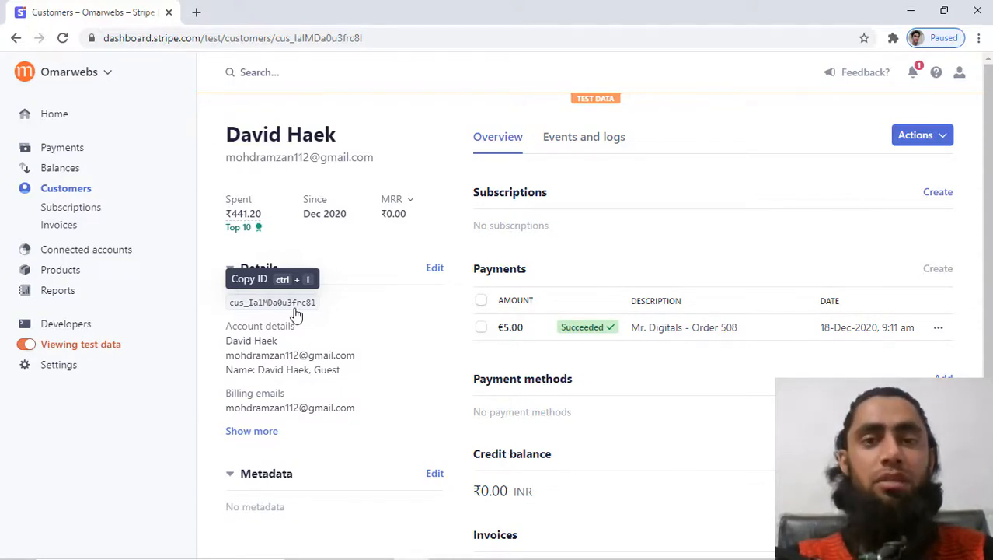
mouse_move(112, 205)
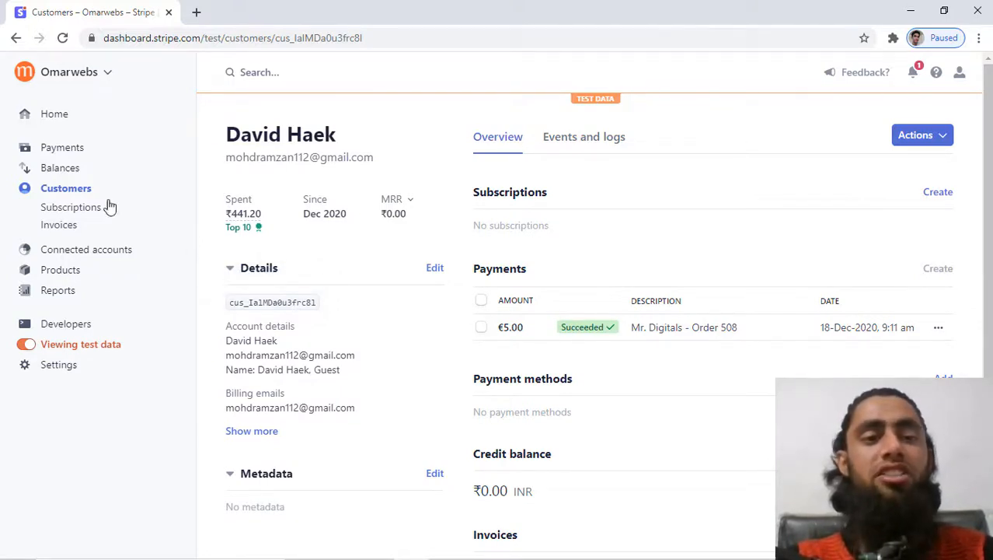
click(65, 188)
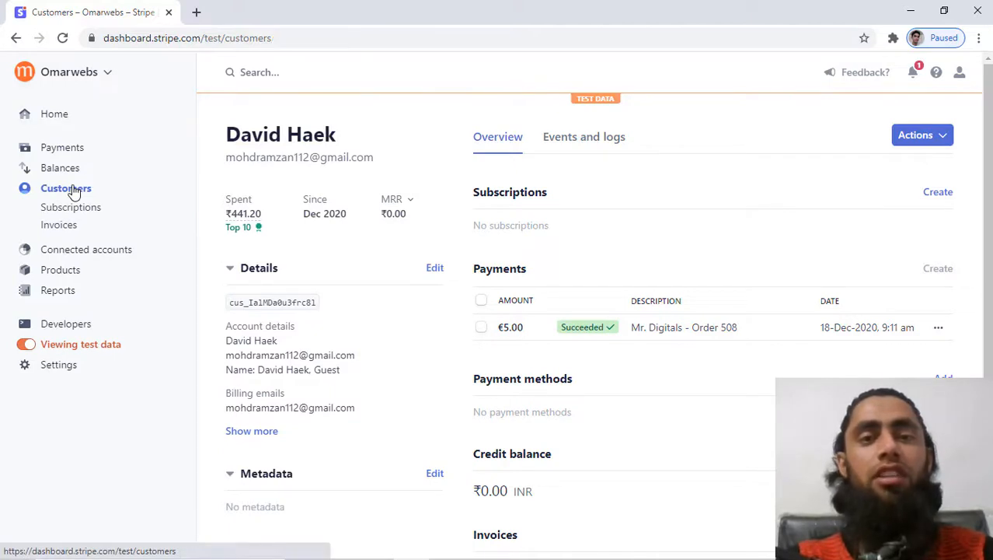
Return to the Customers list and start adding a new customer.
click(65, 188)
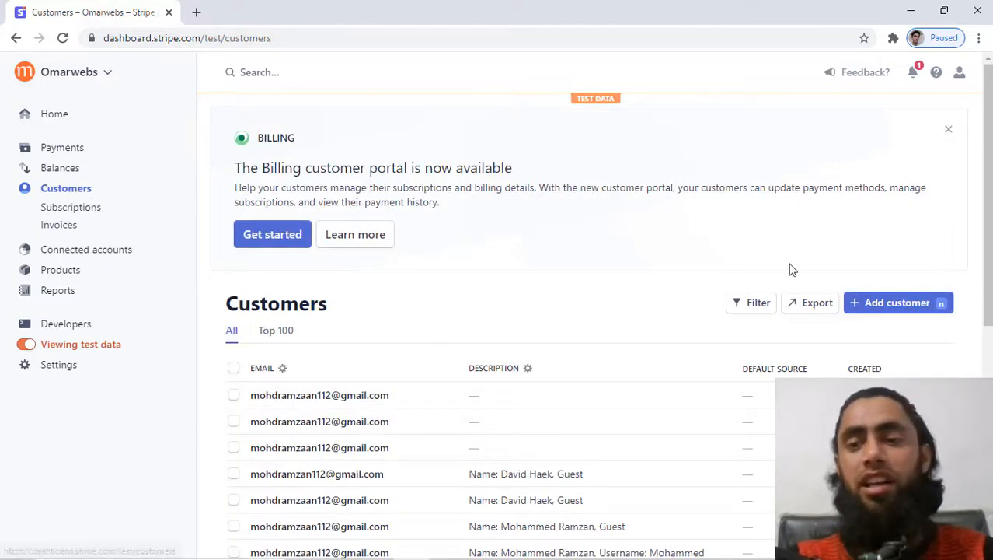
mouse_move(883, 308)
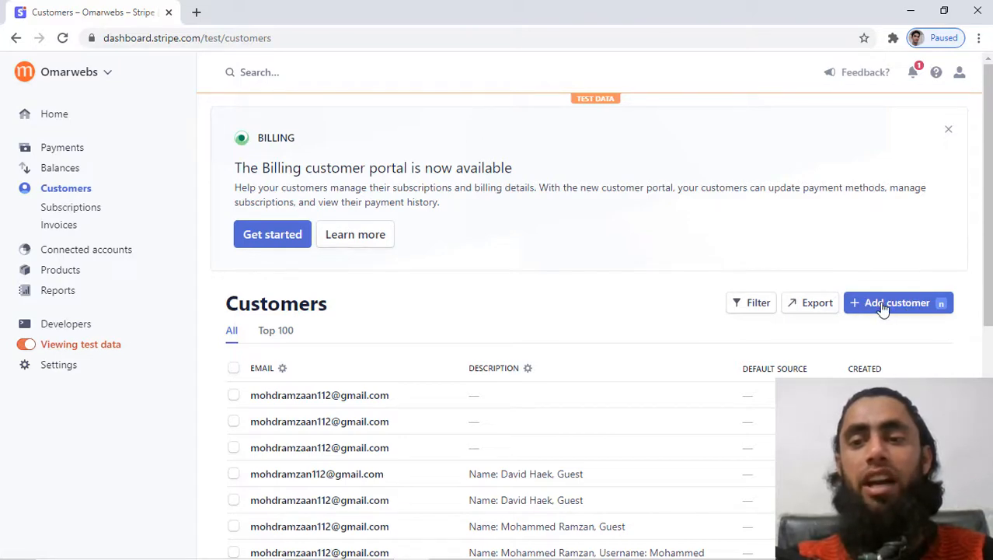
click(898, 302)
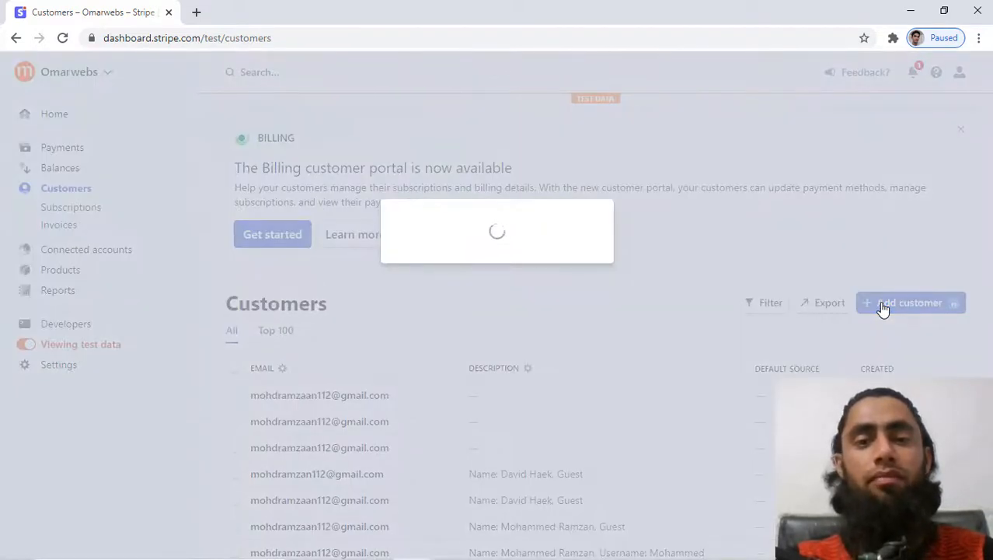
click(909, 301)
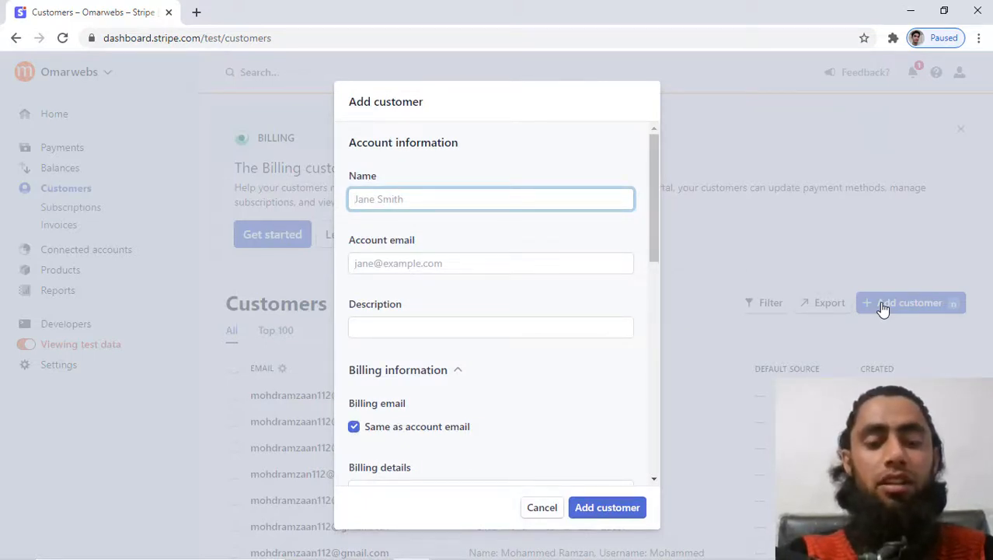
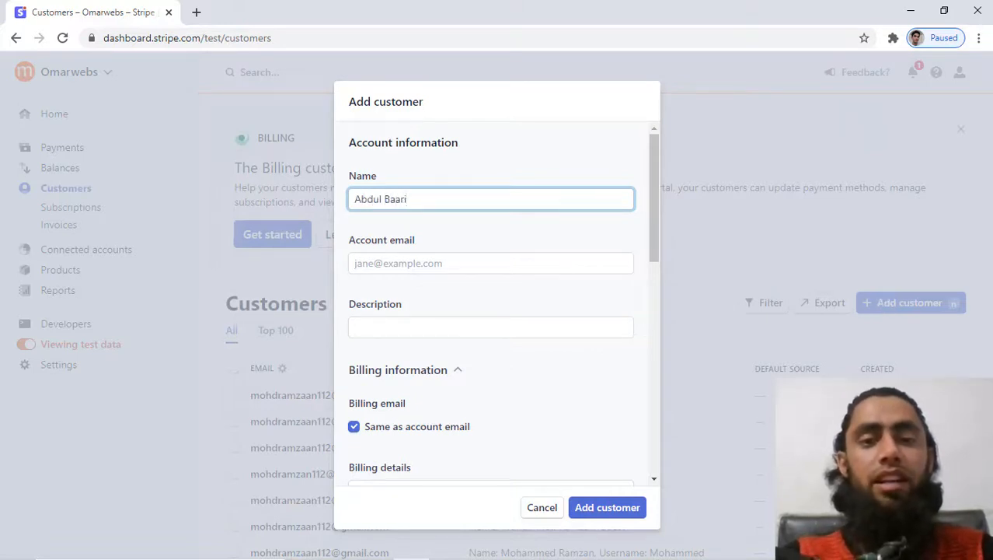
click(491, 263)
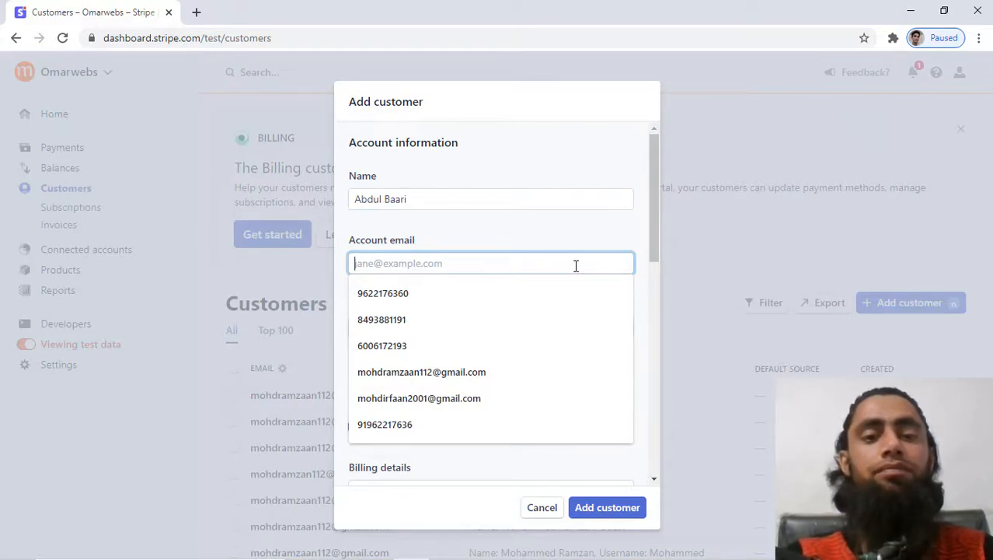
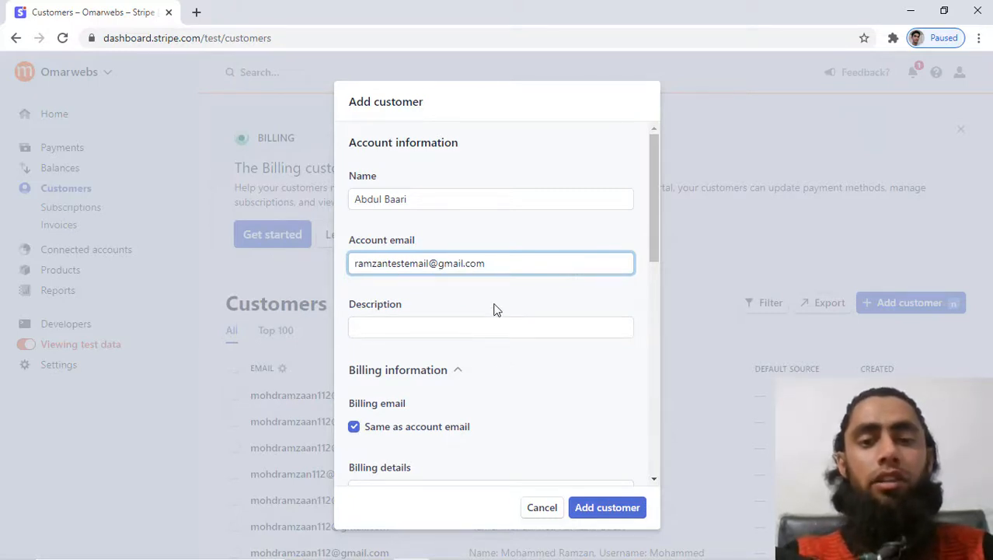
click(491, 326)
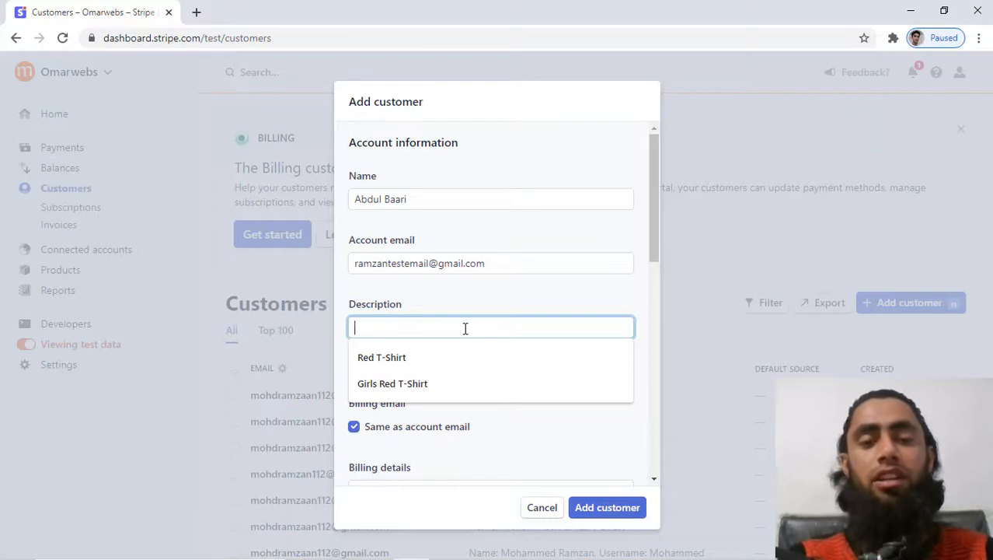
text(Purchasing products from m)
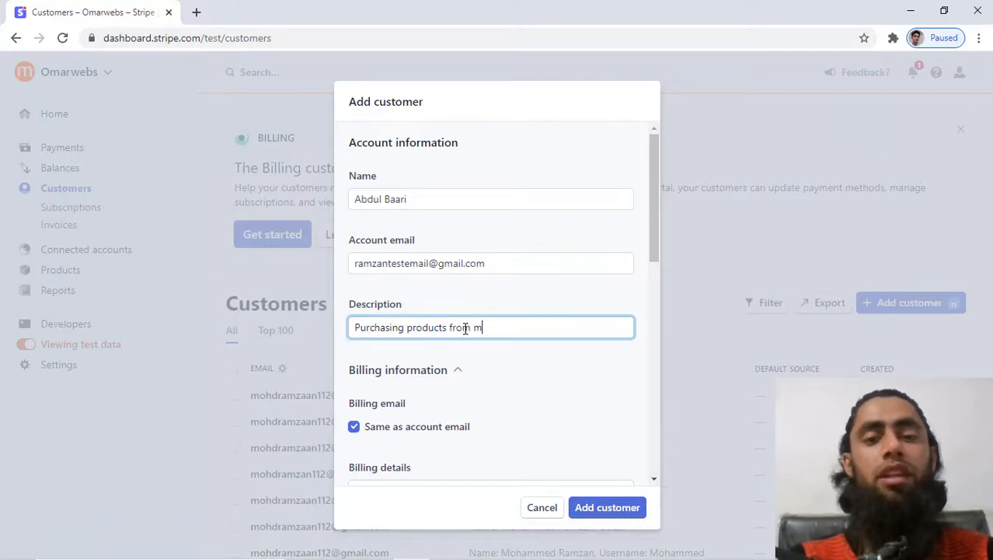
text(e)
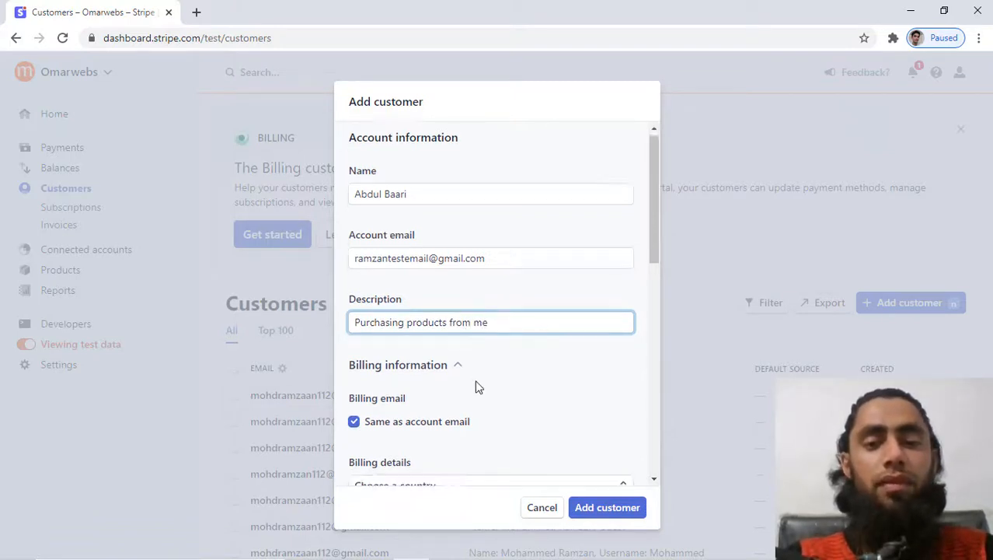
Finish the description and choose India as the billing country.
scroll(down, 3)
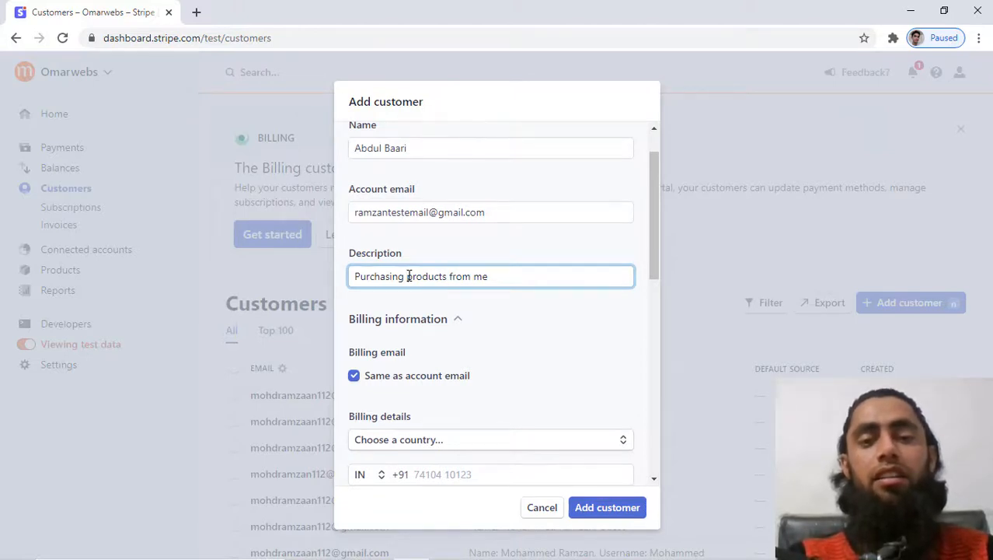
text(textile)
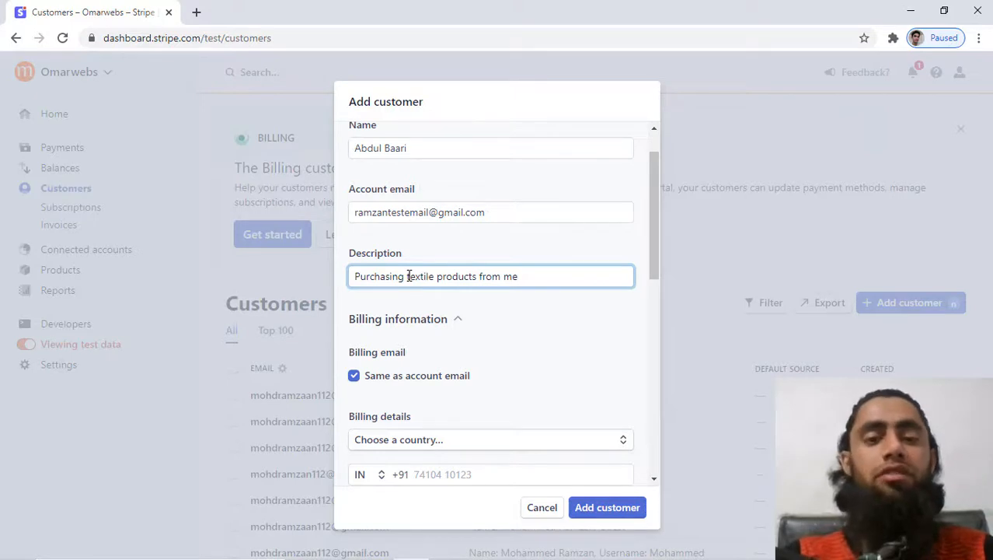
scroll(down, 3)
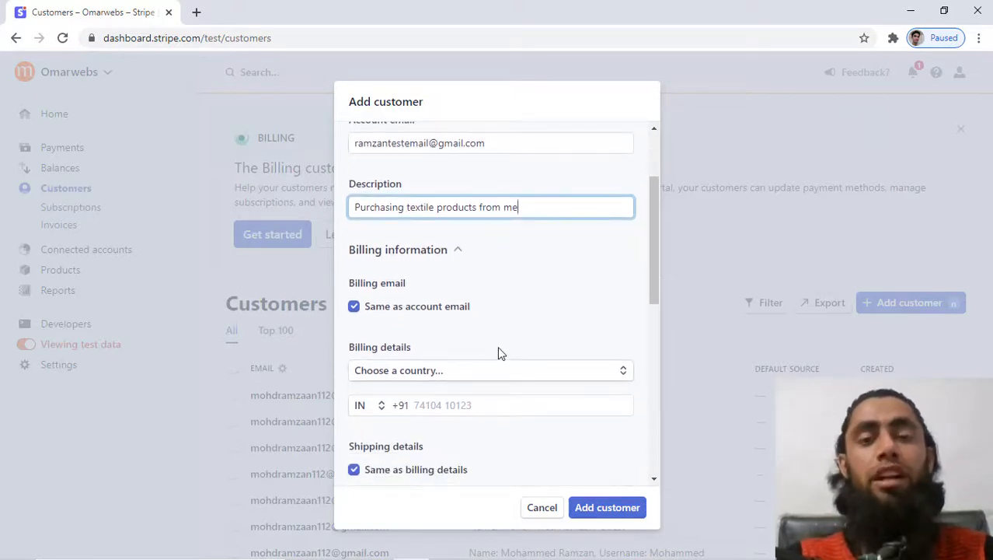
mouse_move(395, 321)
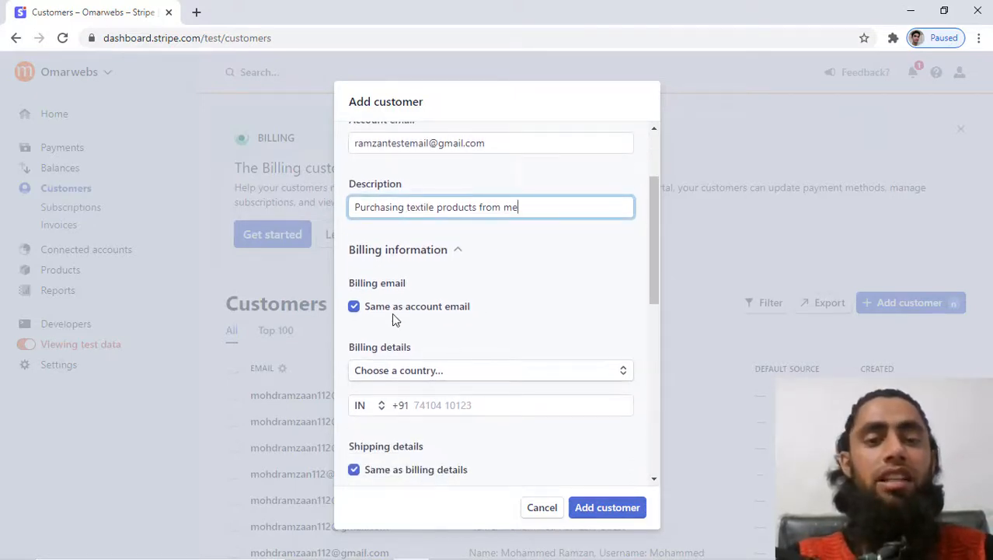
mouse_move(509, 311)
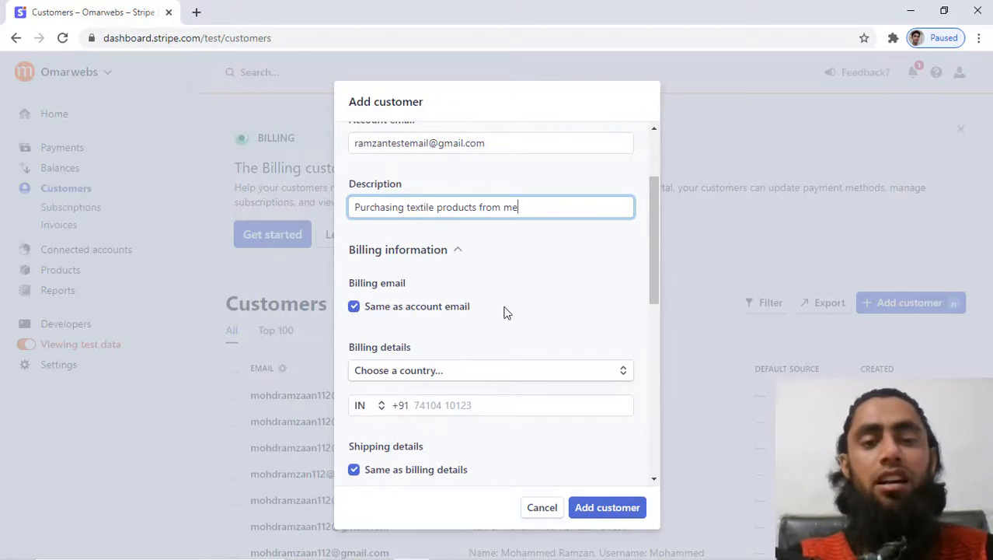
scroll(down, 3)
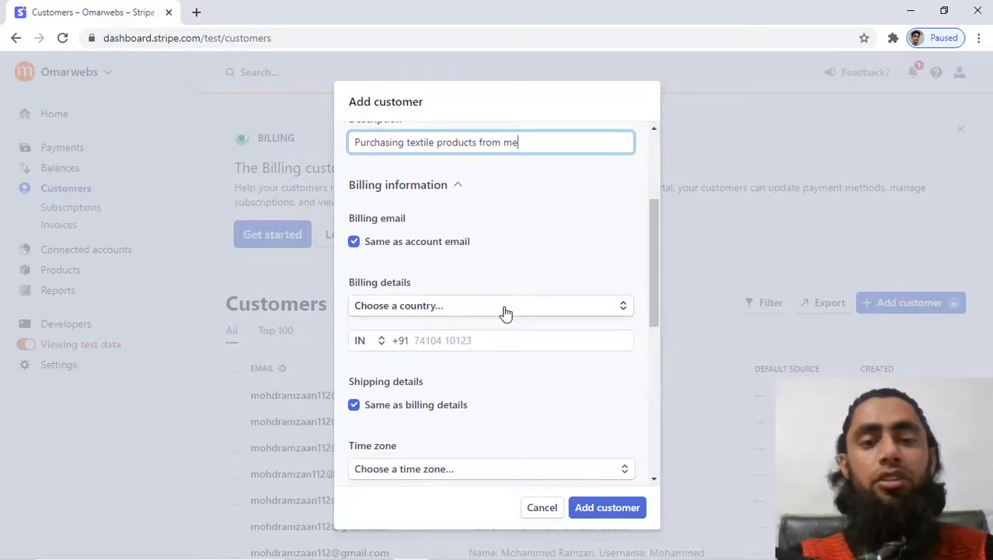
click(491, 304)
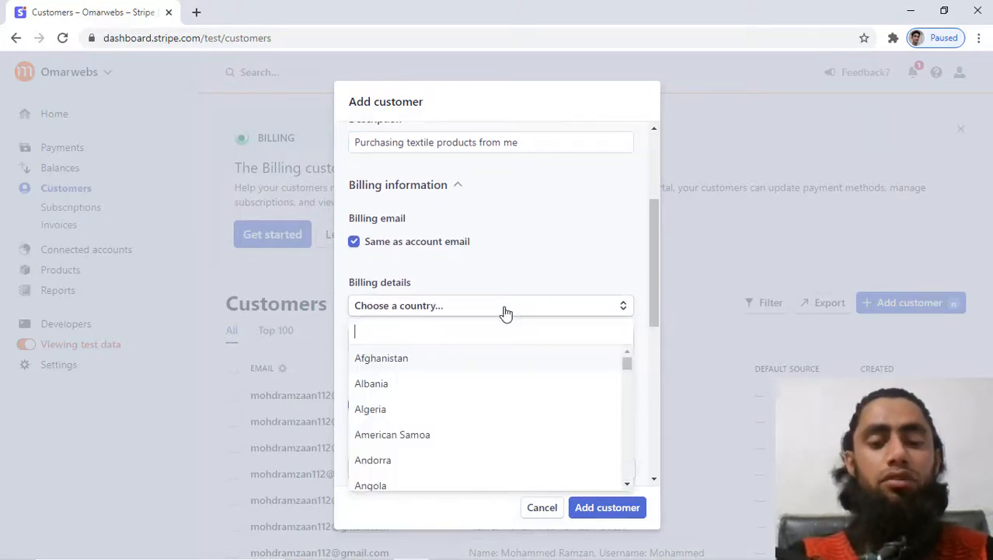
text(indi)
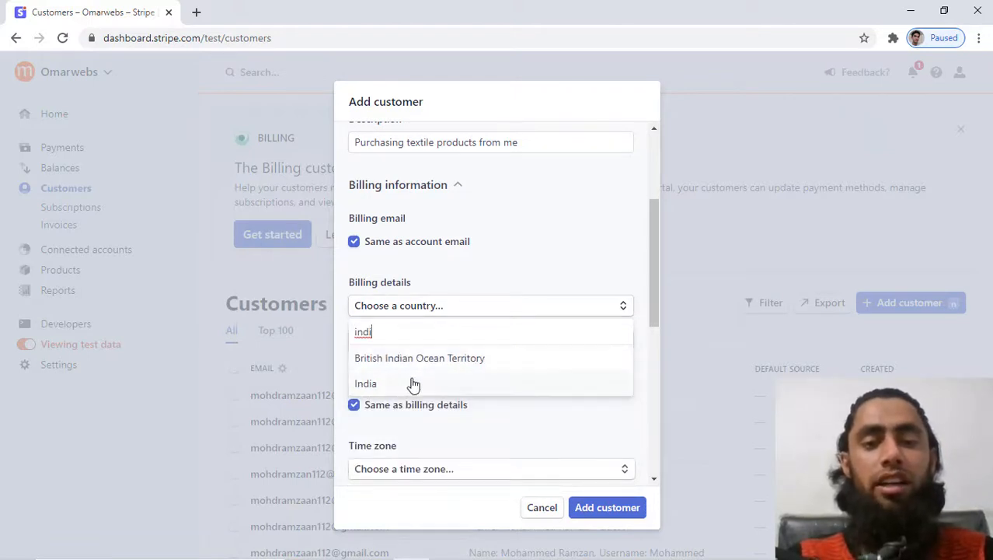
click(365, 382)
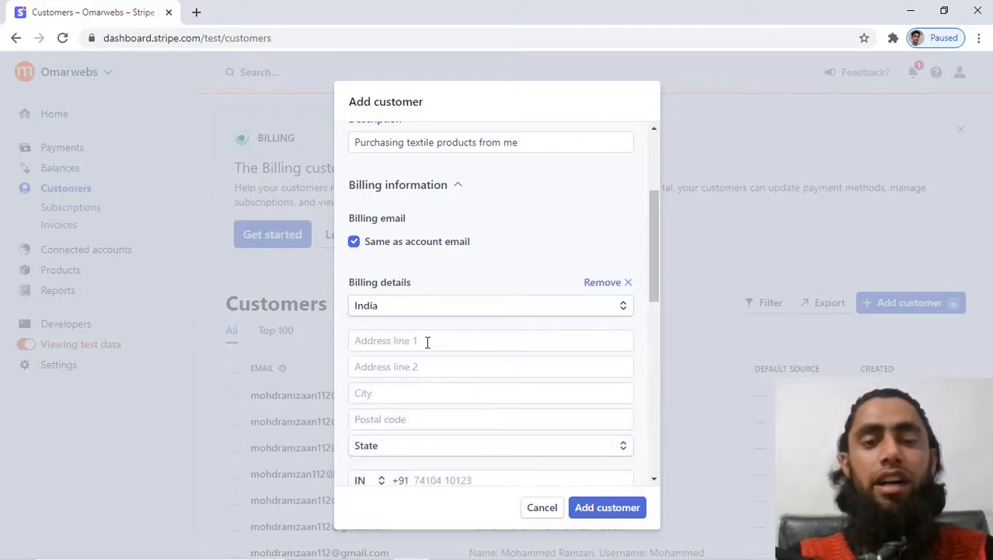
Enter the address lines, city Rajouri and postal code 185135.
click(429, 341)
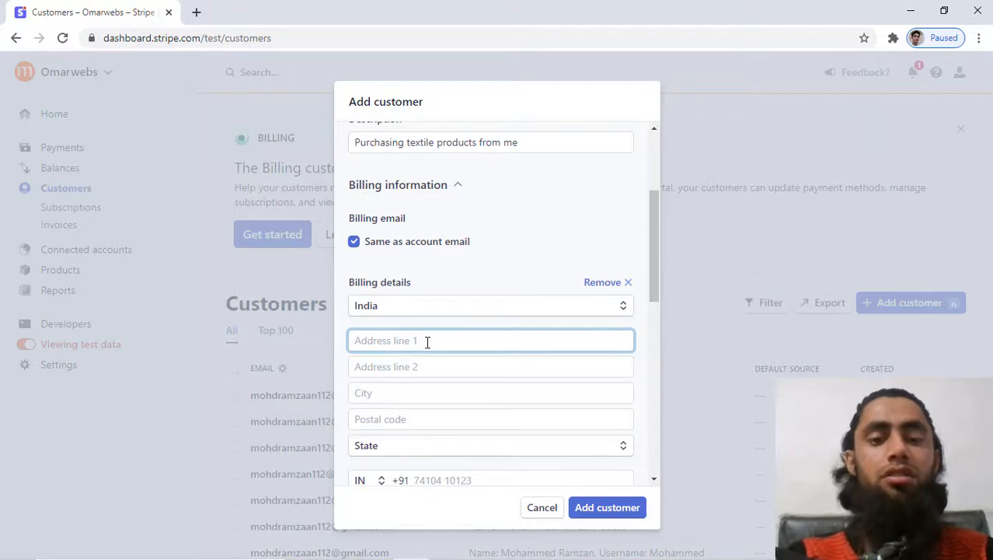
text(maddi)
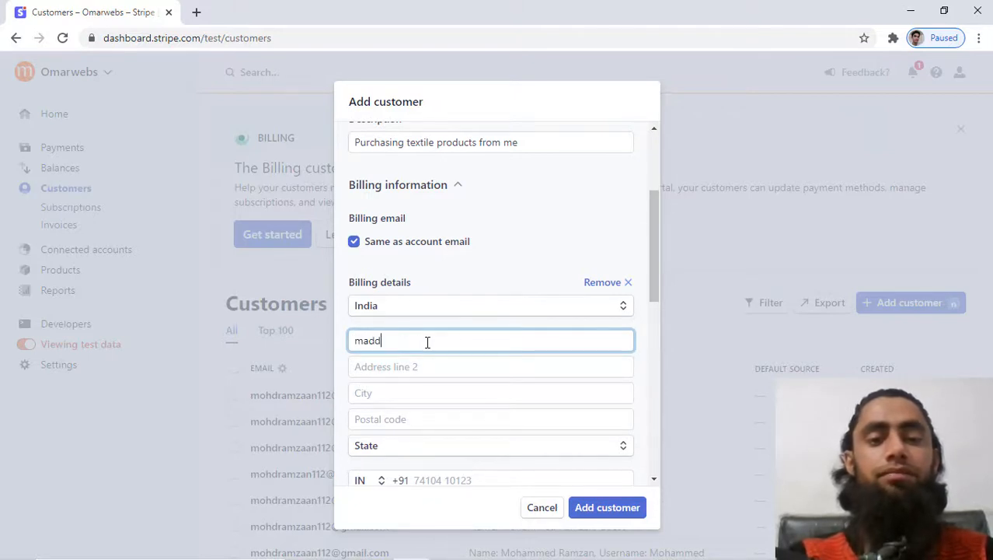
text(rajouri)
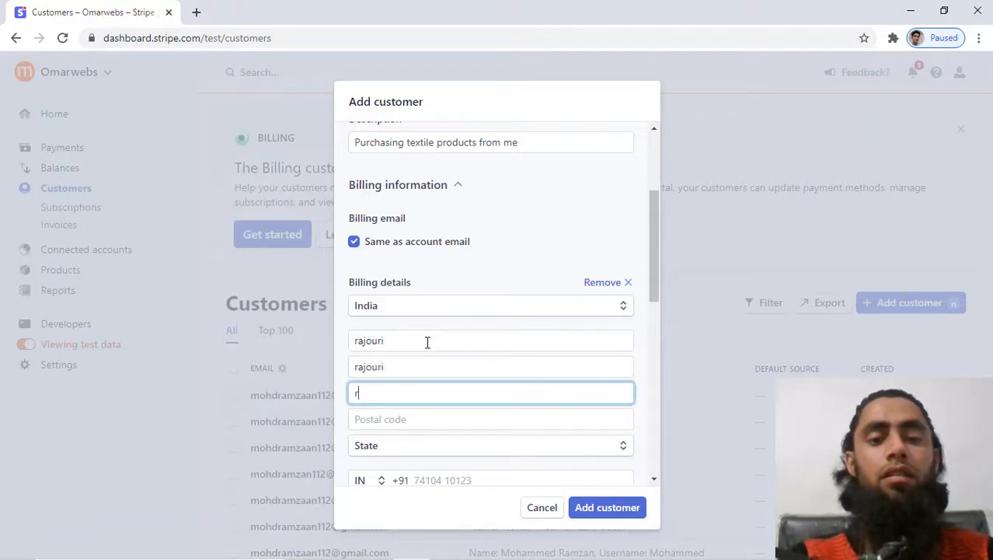
text(j)
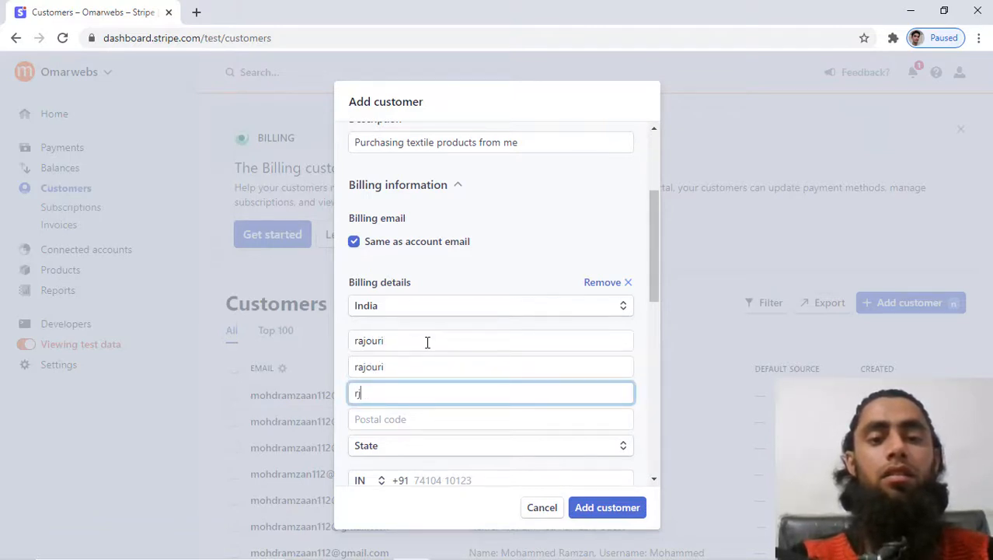
text(ajou)
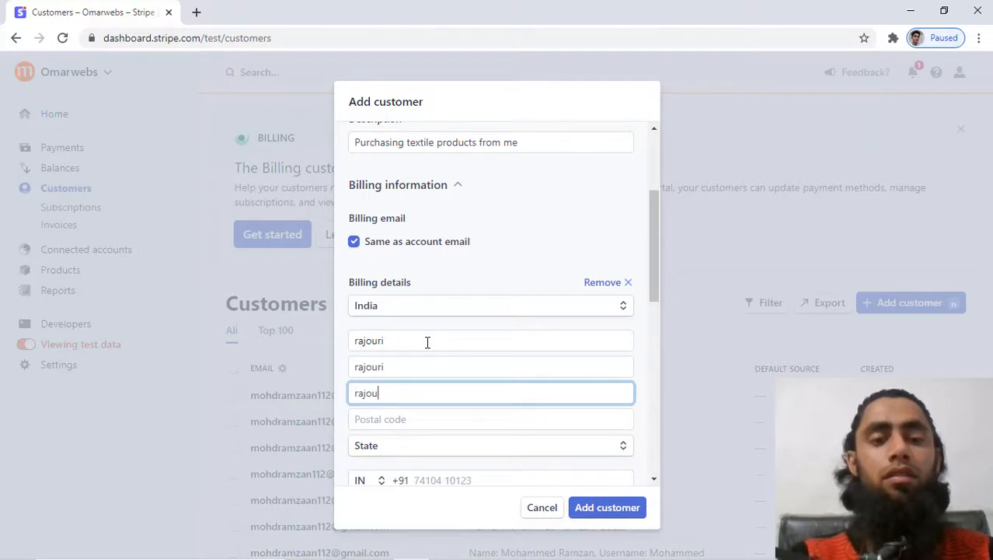
text(1)
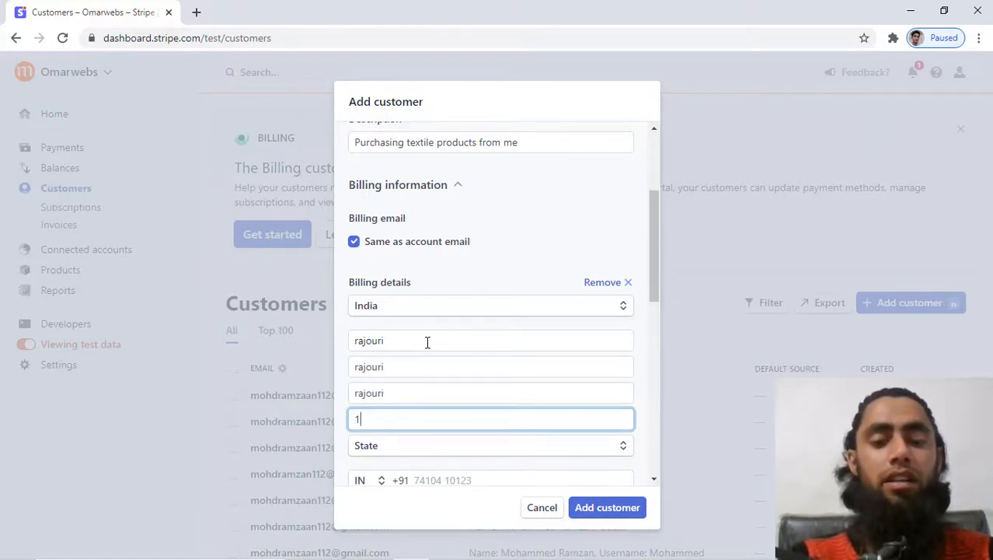
text(85135)
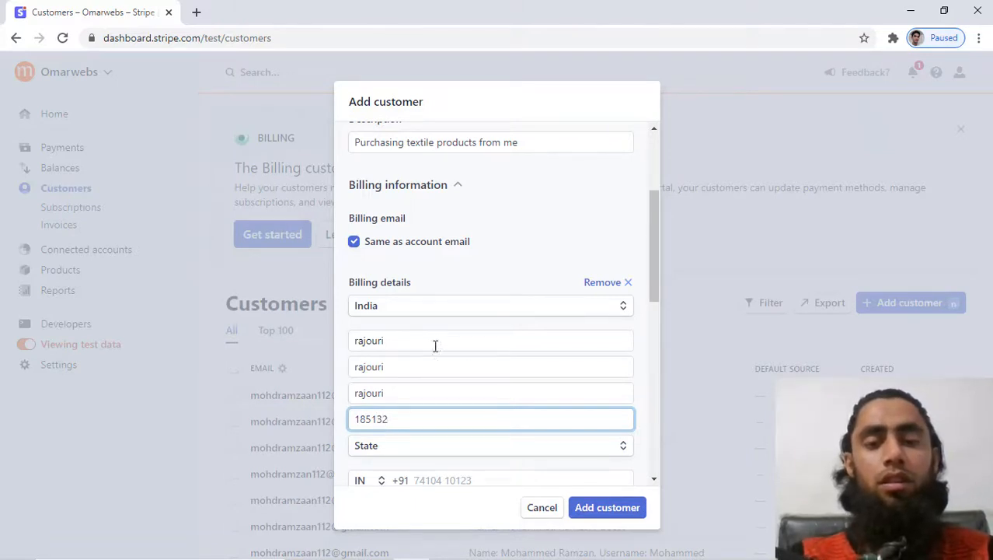
Choose Jammu & Kashmir as the state and move down to the phone number.
scroll(down, 3)
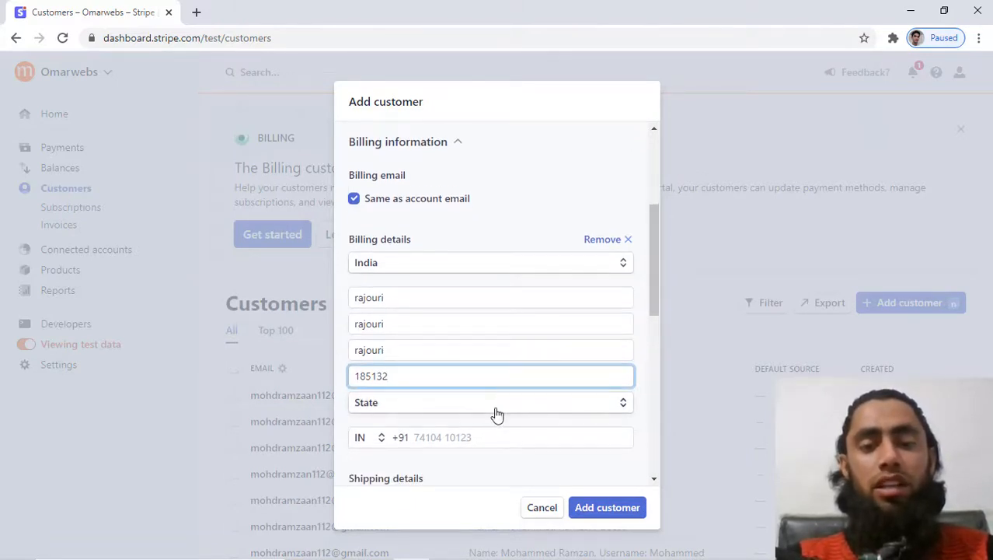
click(491, 402)
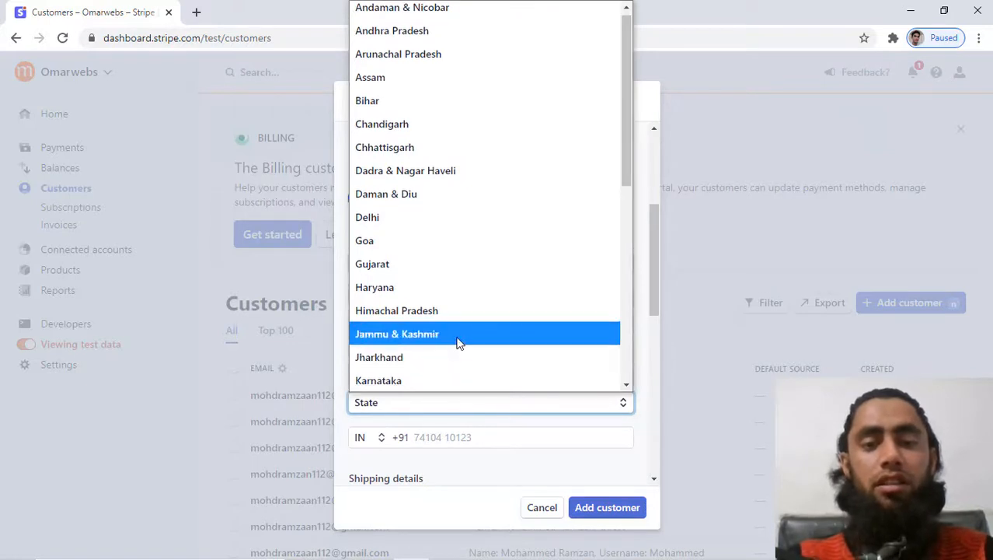
click(418, 333)
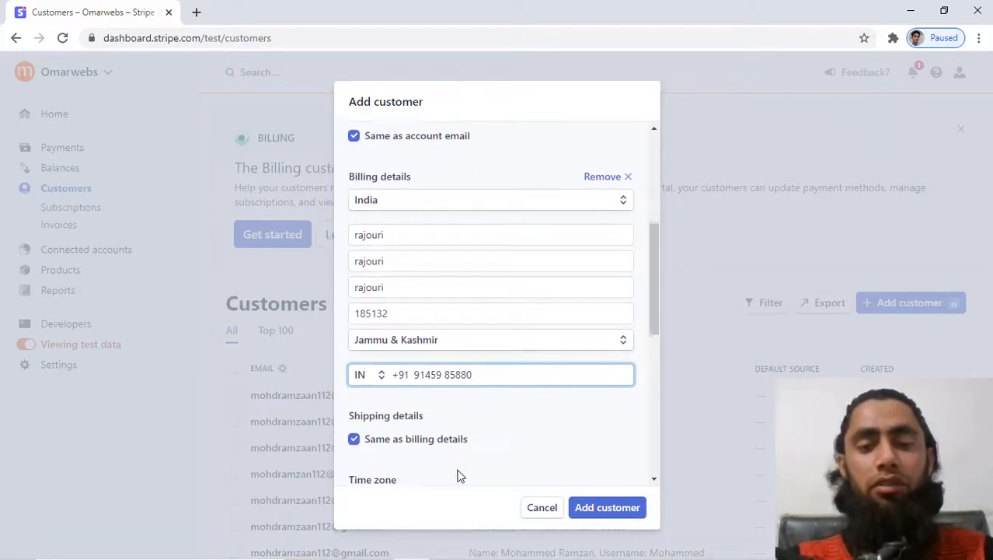
scroll(down, 3)
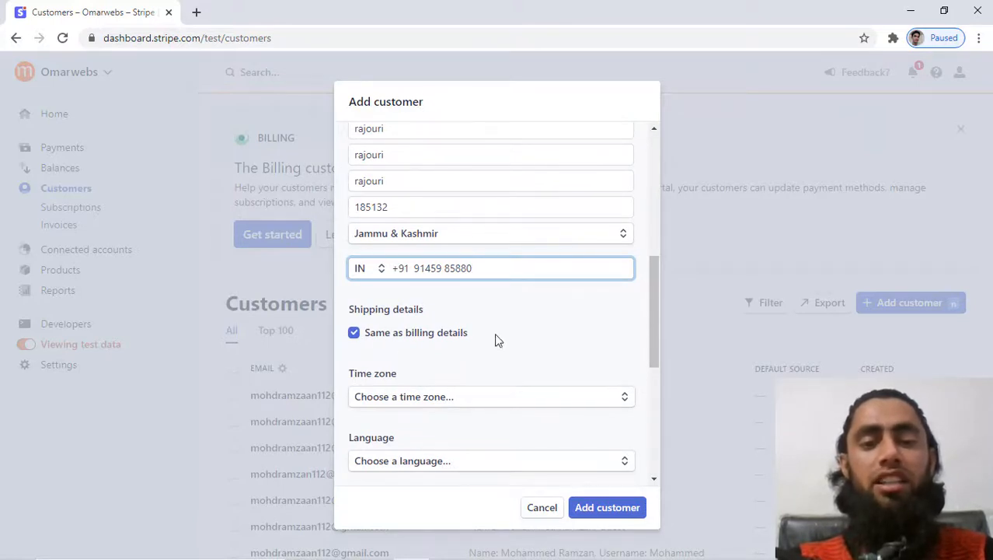
scroll(down, 3)
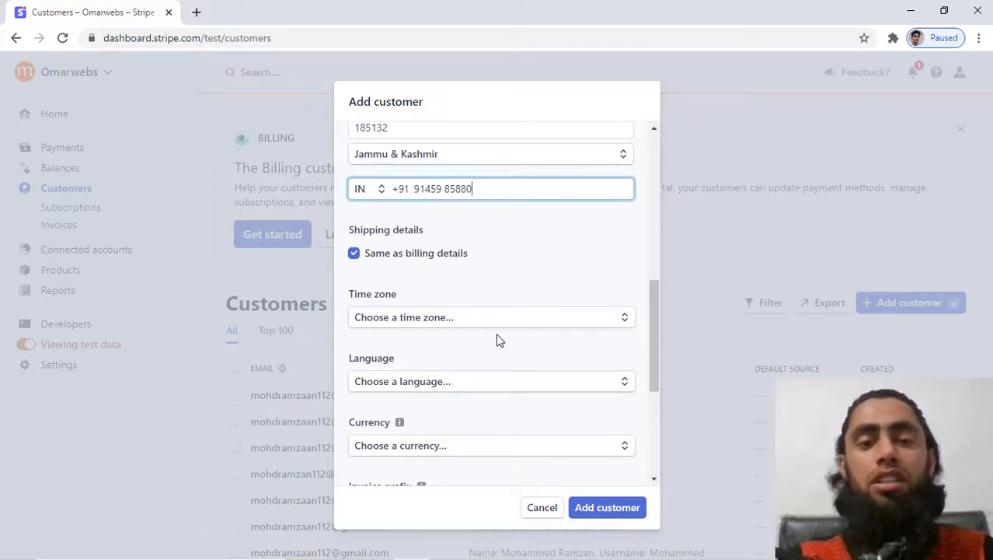
mouse_move(448, 369)
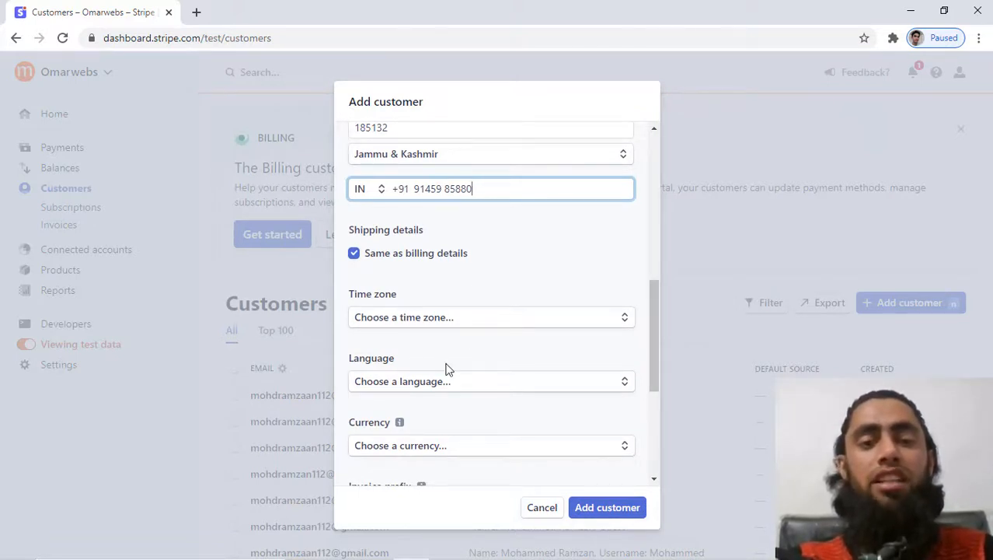
Choose English as the customer's language and INR - Indian Rupee as the currency.
scroll(down, 3)
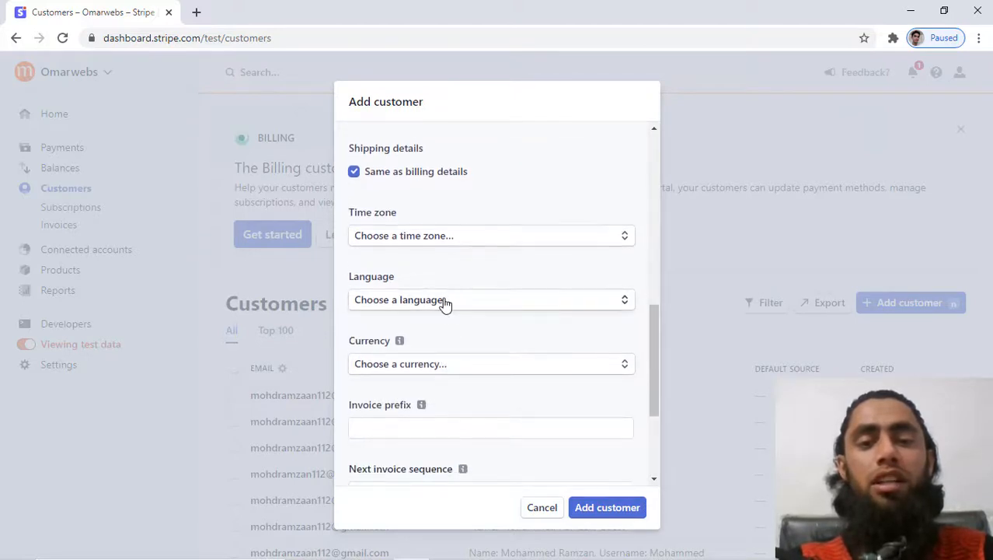
click(491, 300)
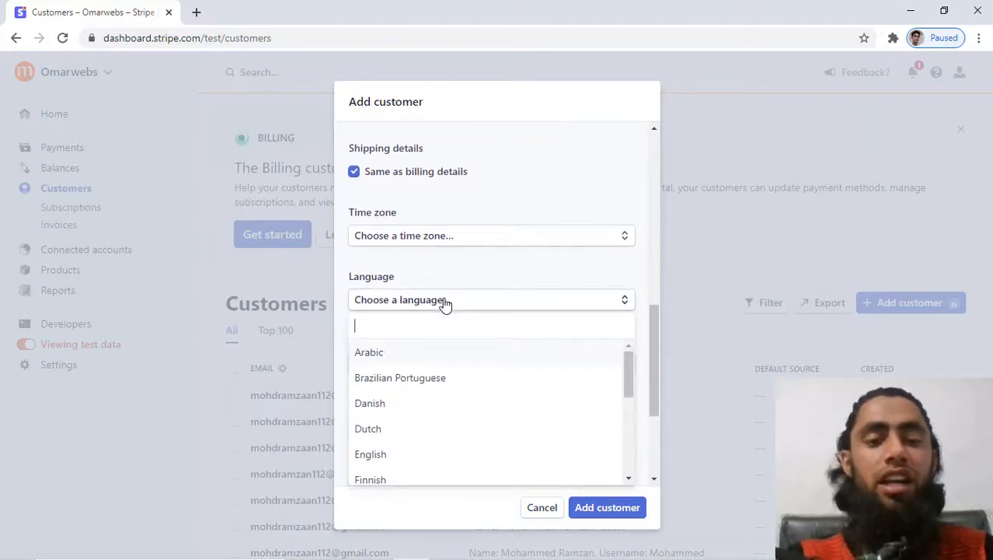
text(eng)
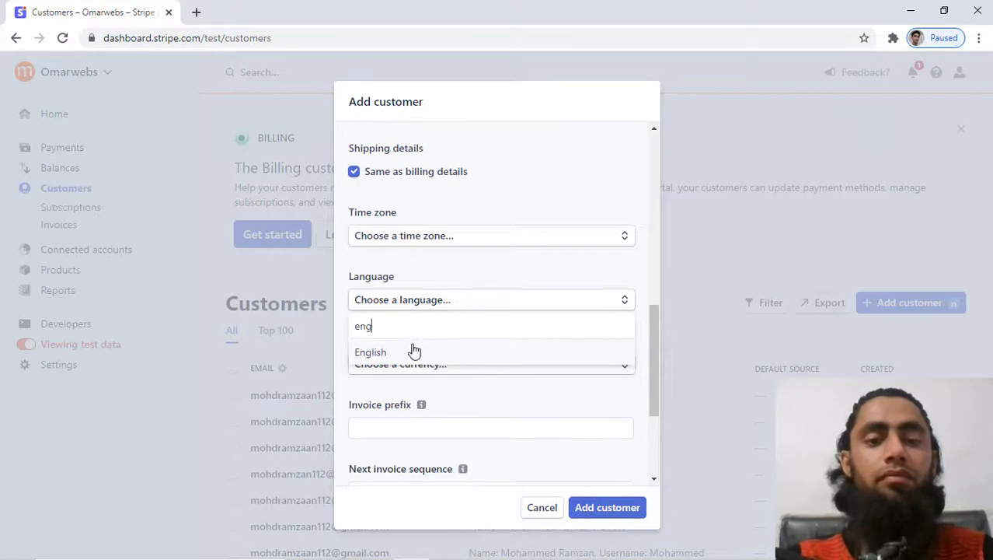
click(370, 352)
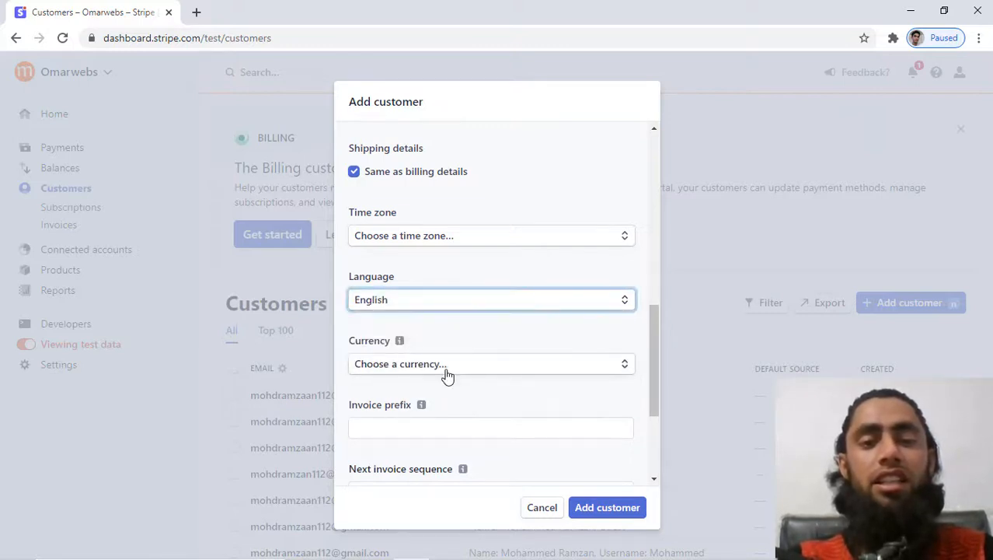
click(491, 363)
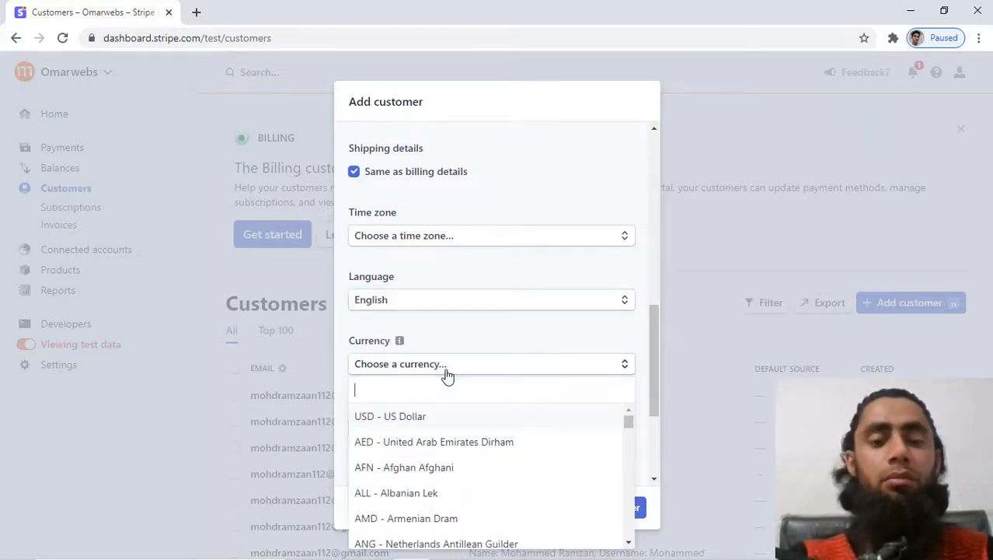
text(inr)
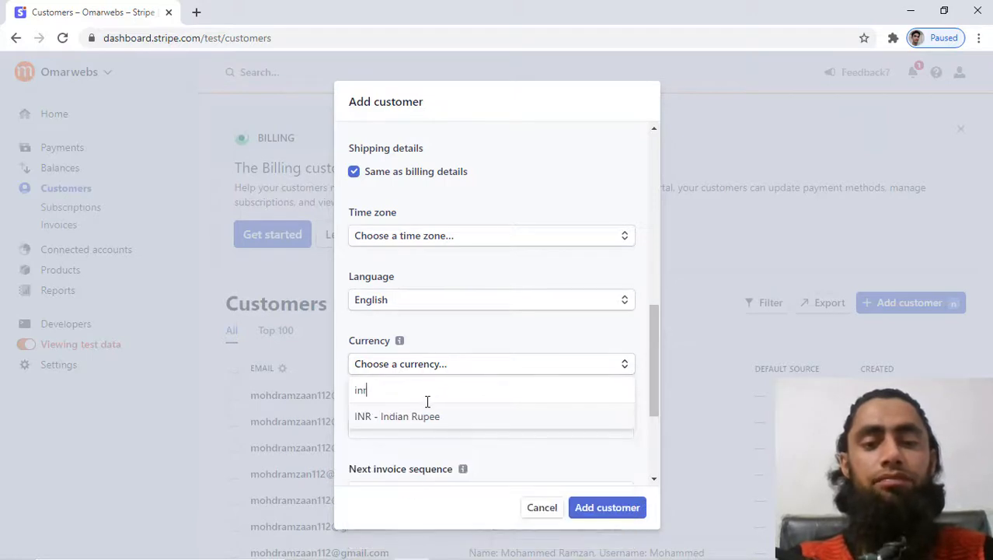
click(398, 417)
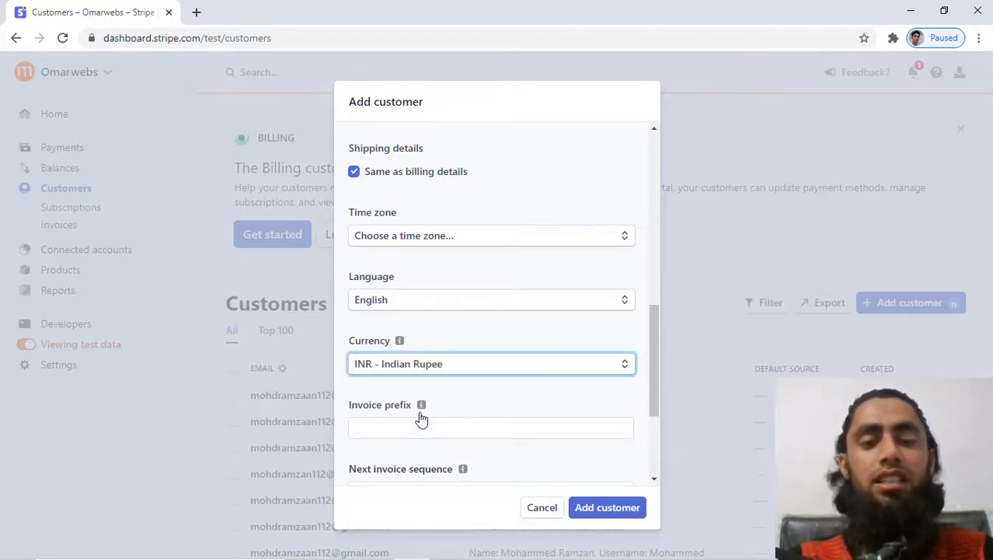
scroll(down, 3)
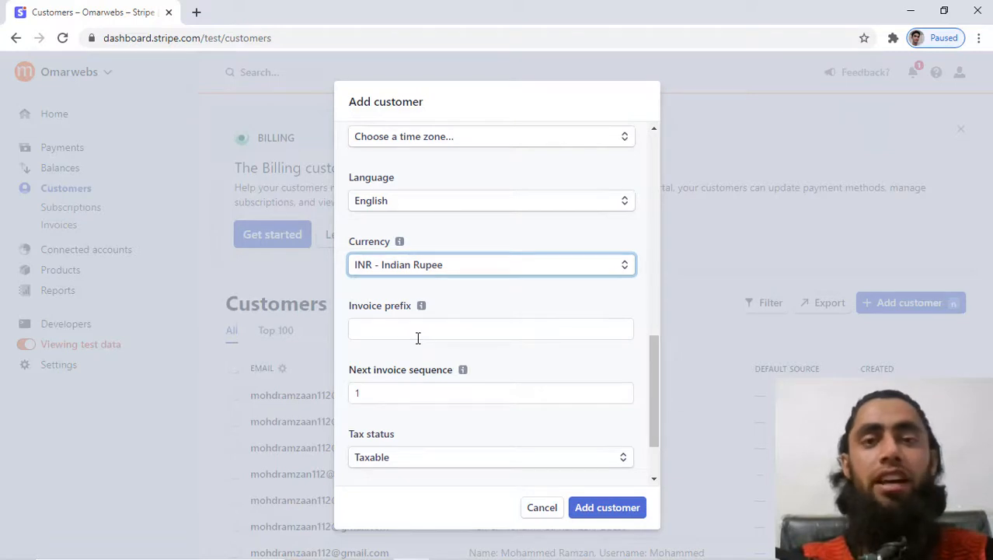
scroll(down, 3)
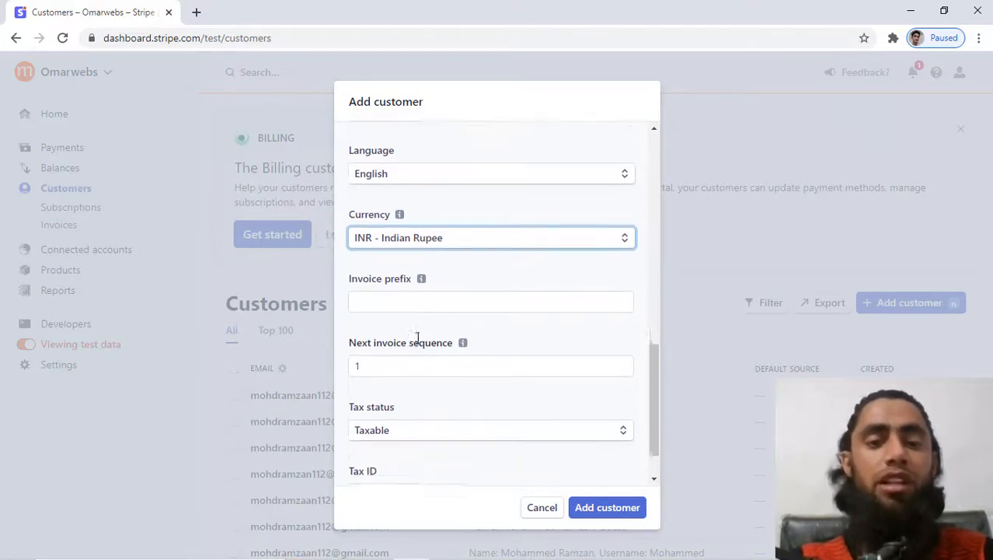
scroll(down, 3)
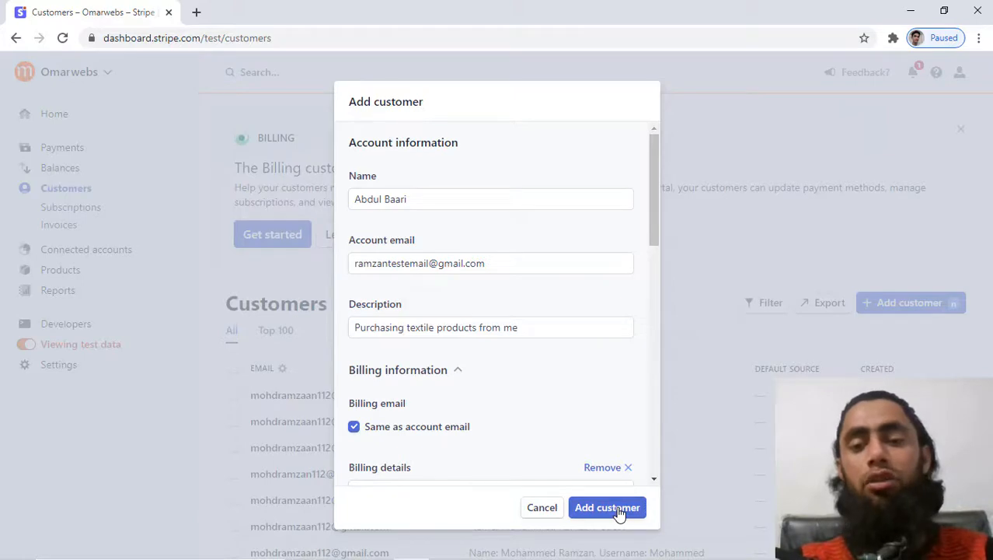
click(607, 507)
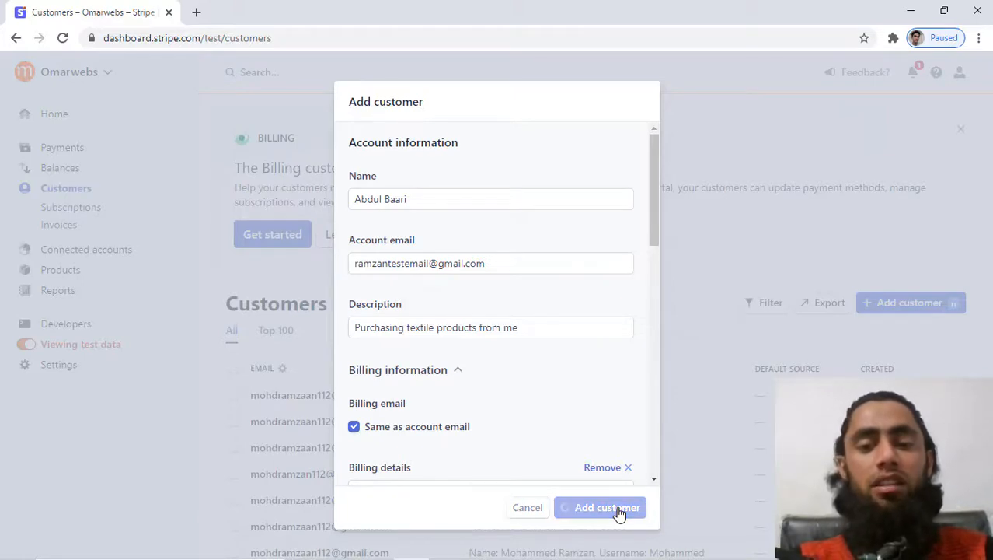
click(609, 507)
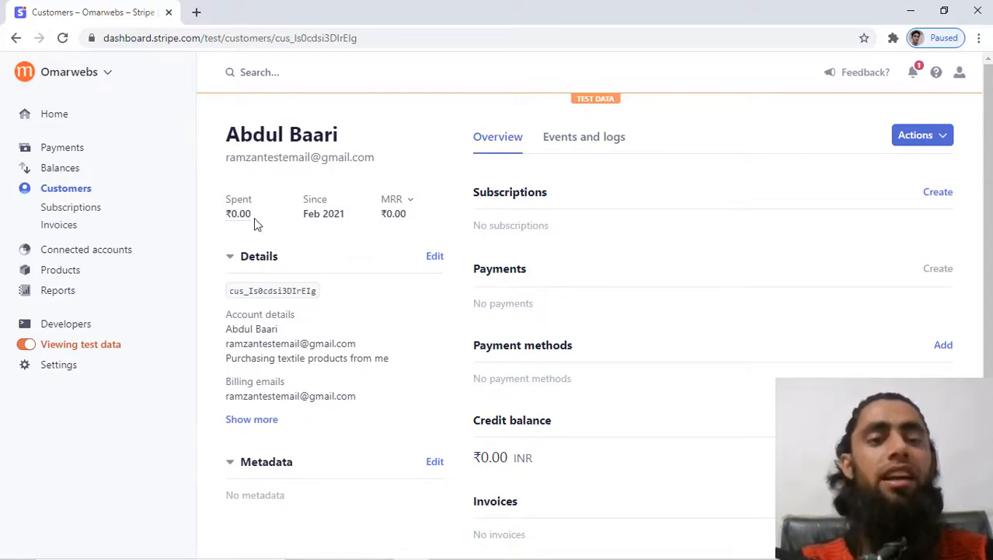
mouse_move(213, 214)
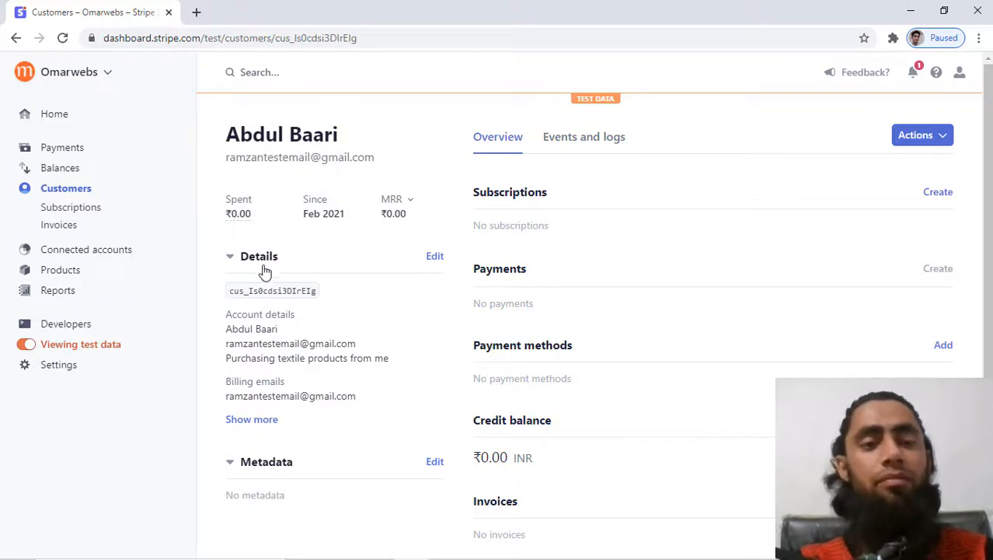
mouse_move(278, 291)
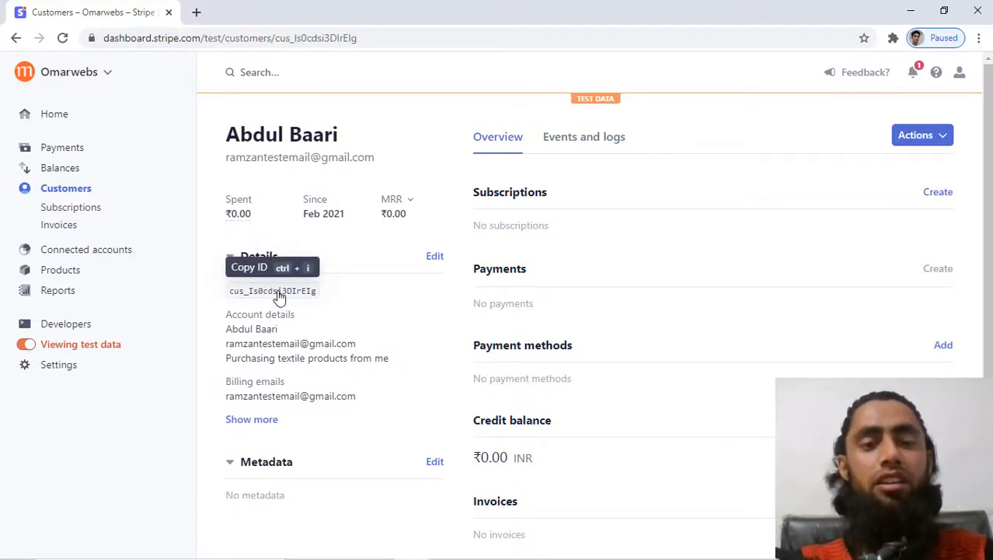
mouse_move(364, 303)
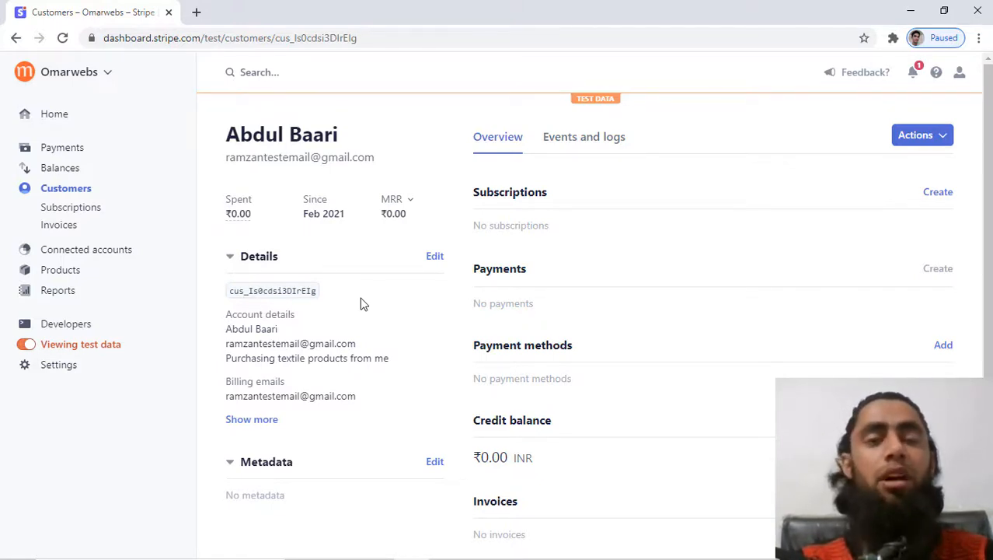
scroll(down, 3)
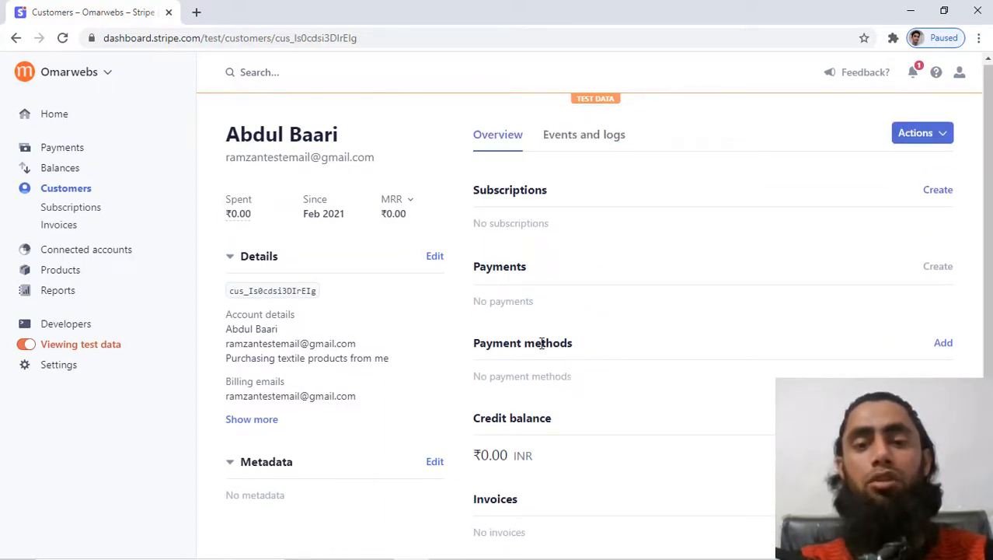
scroll(down, 3)
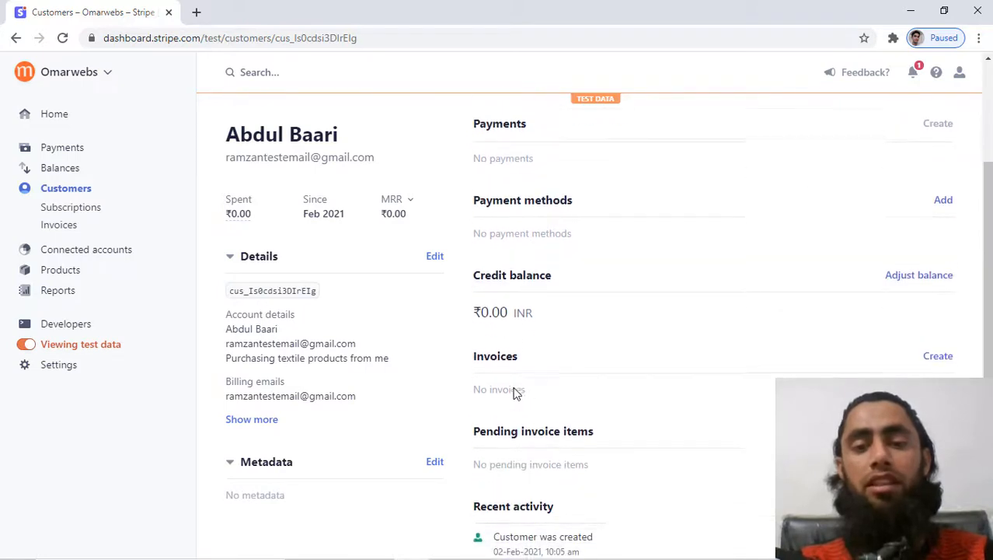
scroll(down, 3)
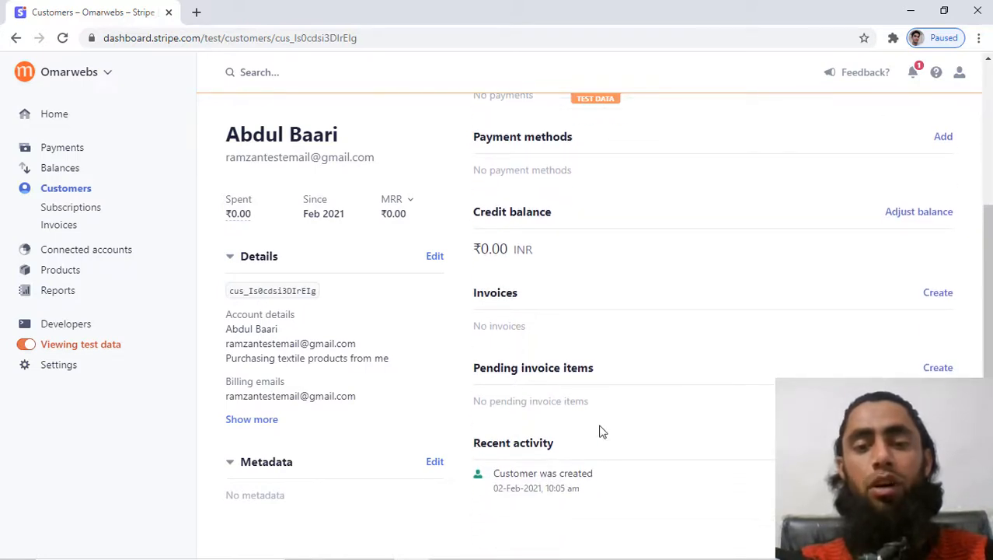
mouse_move(507, 485)
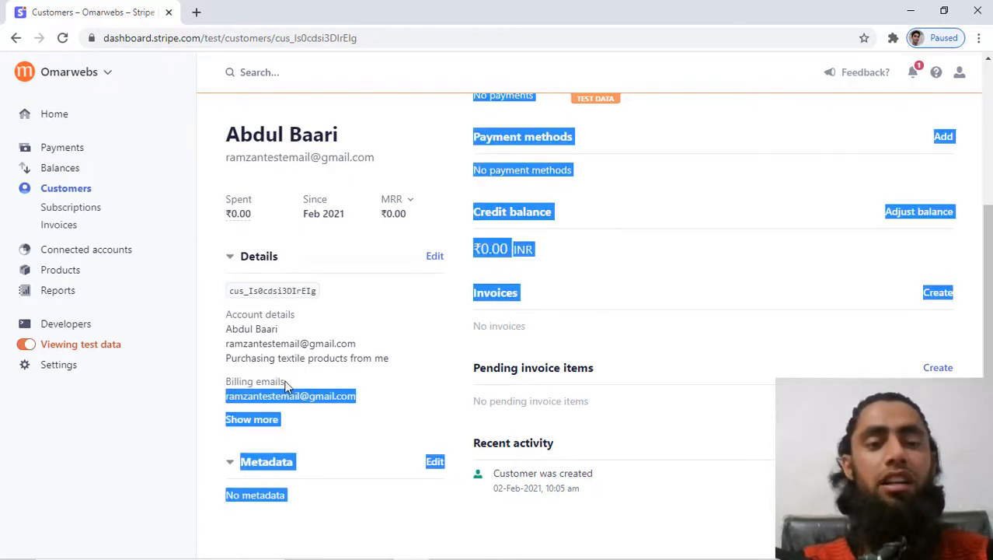
click(252, 419)
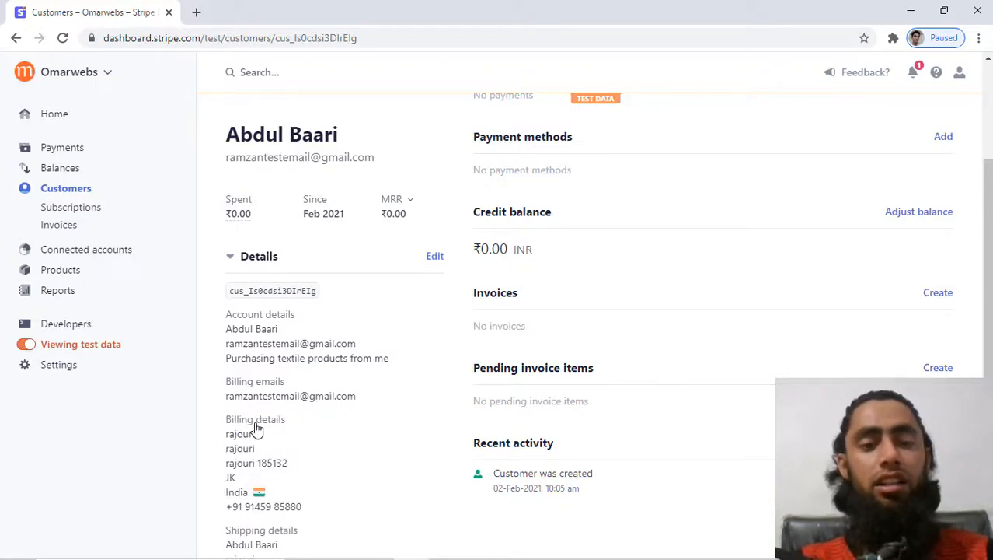
scroll(down, 3)
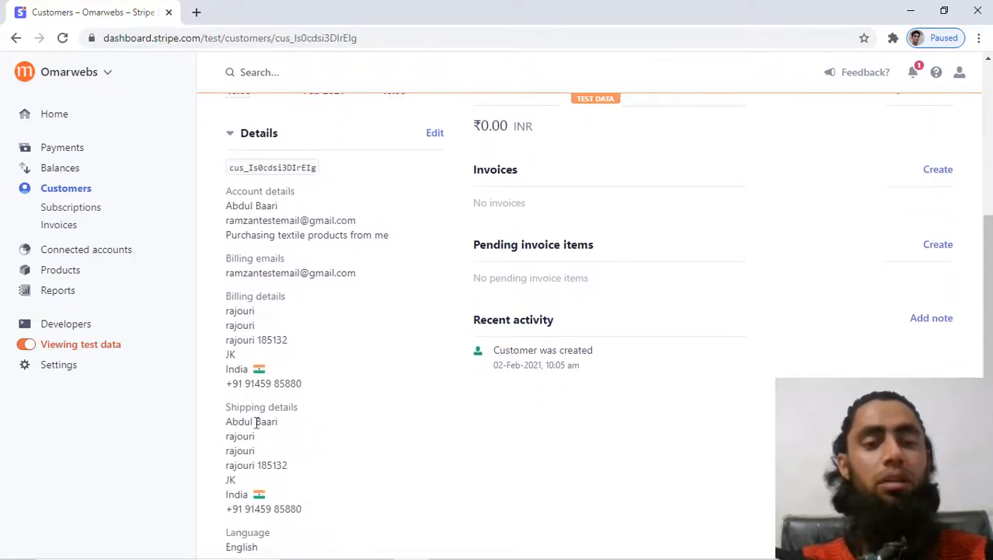
scroll(down, 3)
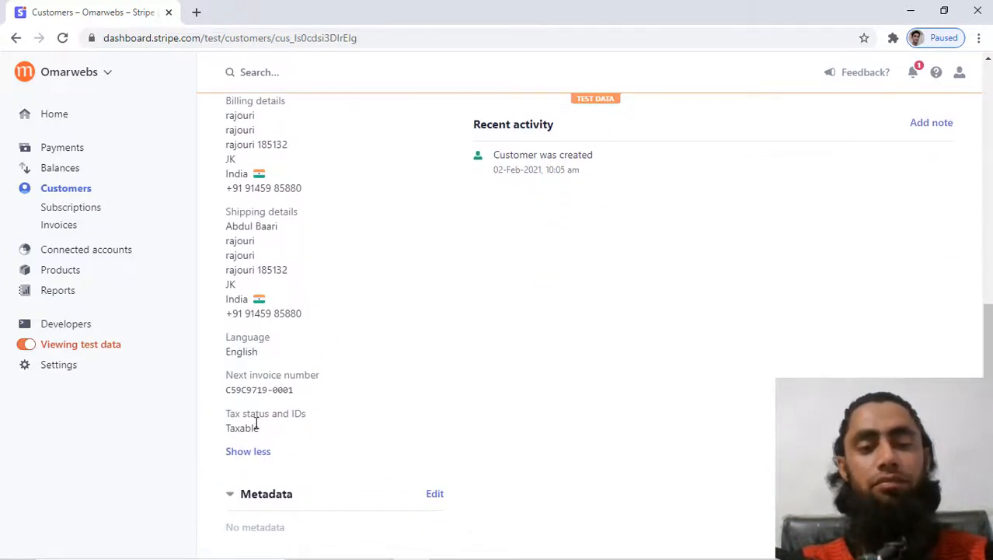
click(230, 491)
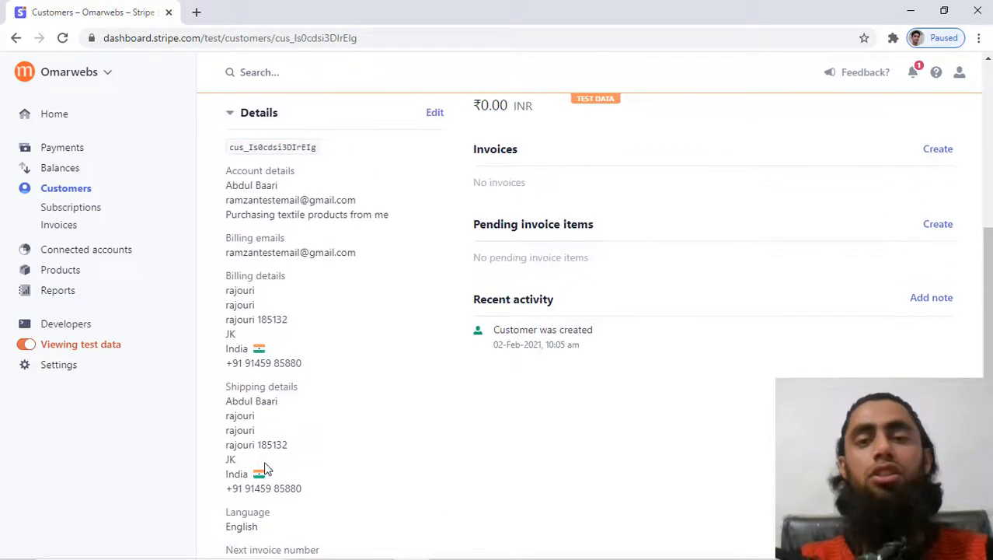
scroll(up, 3)
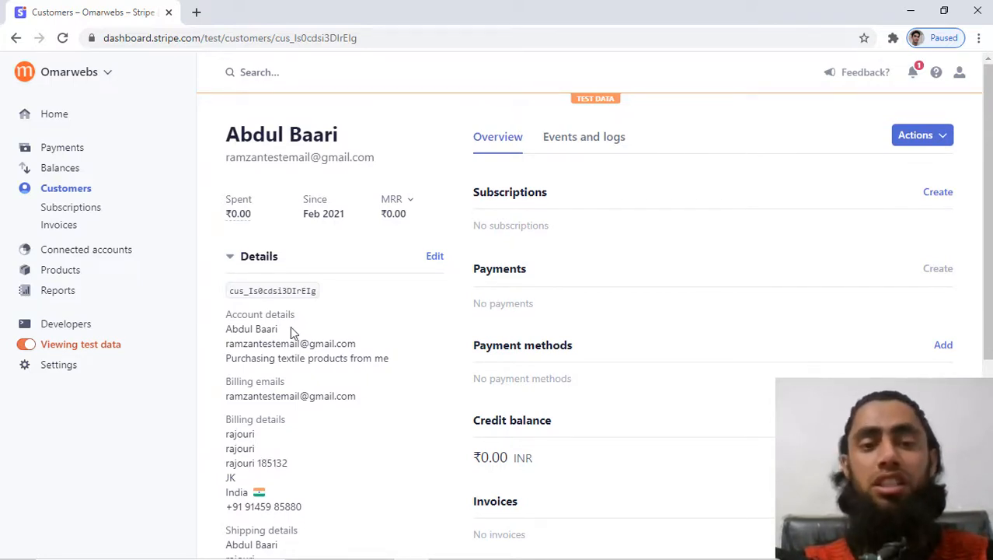
mouse_move(417, 344)
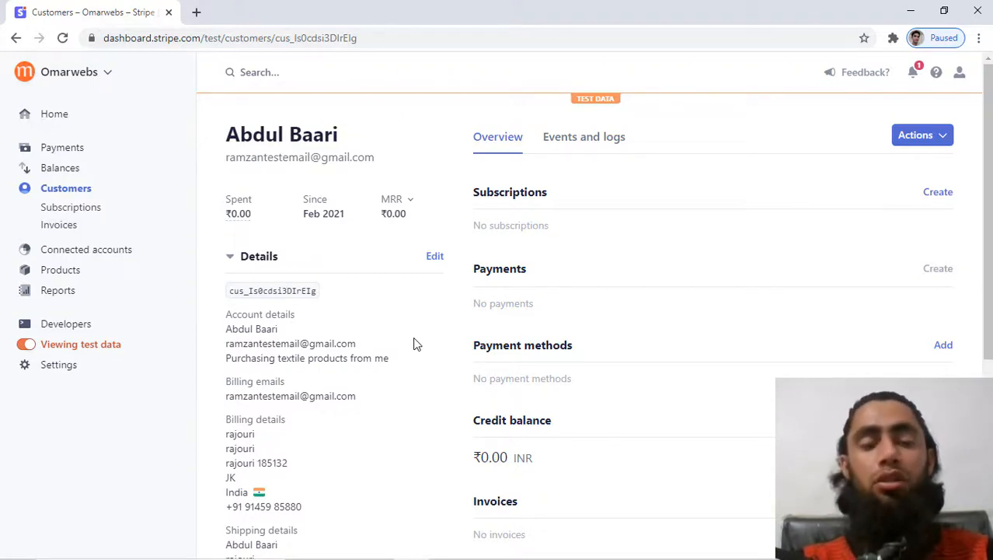
mouse_move(23, 352)
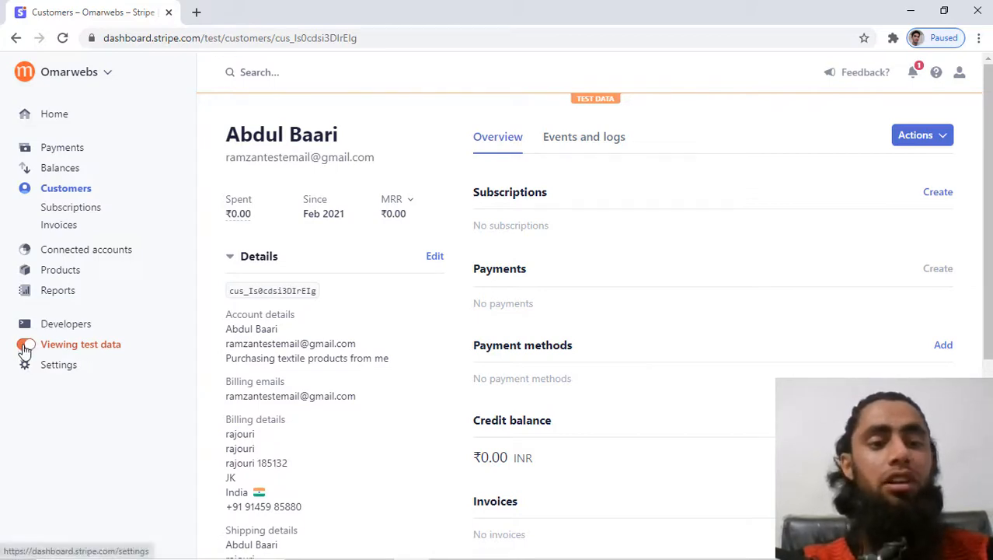
Toggle off test data, bringing up the activate-your-account notice for live data.
click(19, 345)
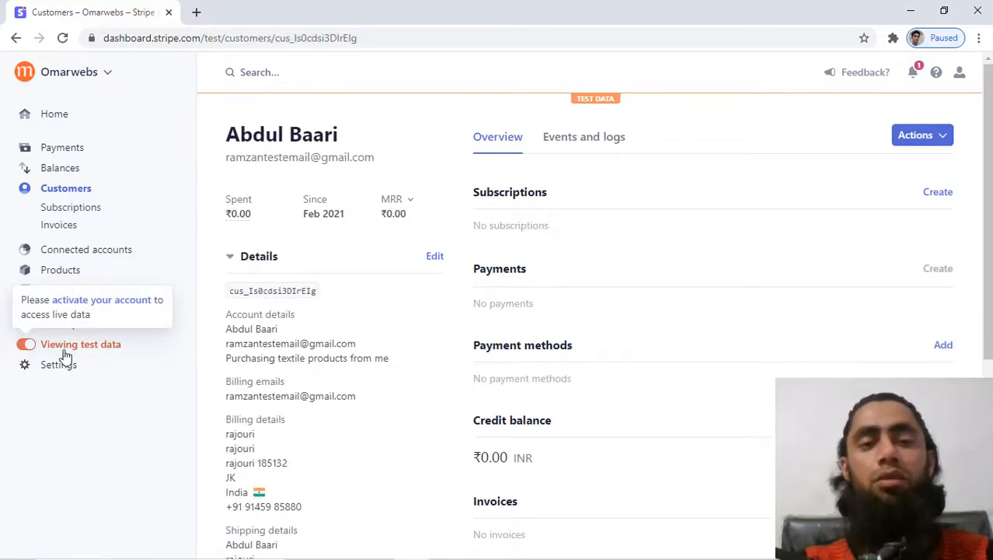
mouse_move(491, 255)
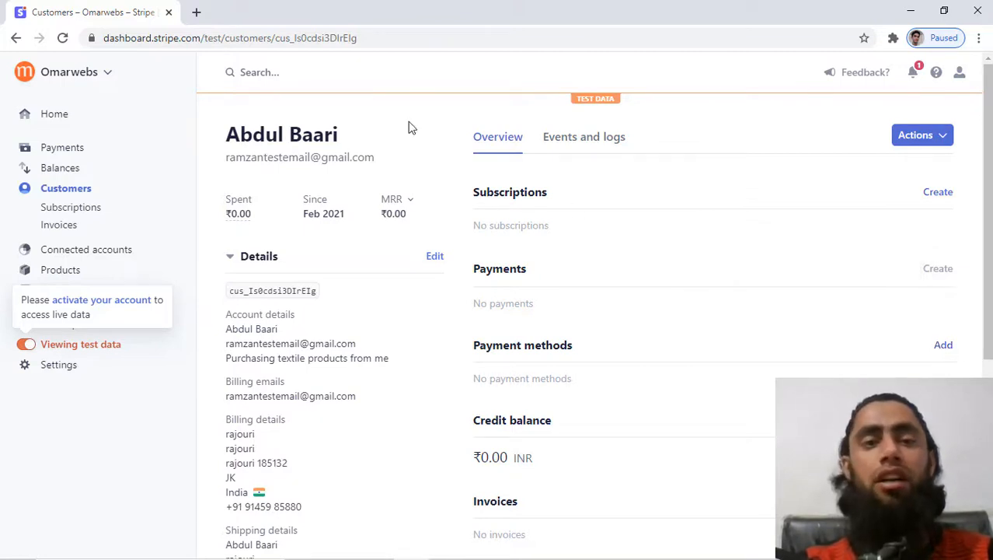
Search the dashboard for 'paymen' to reach the Payment methods settings.
click(303, 73)
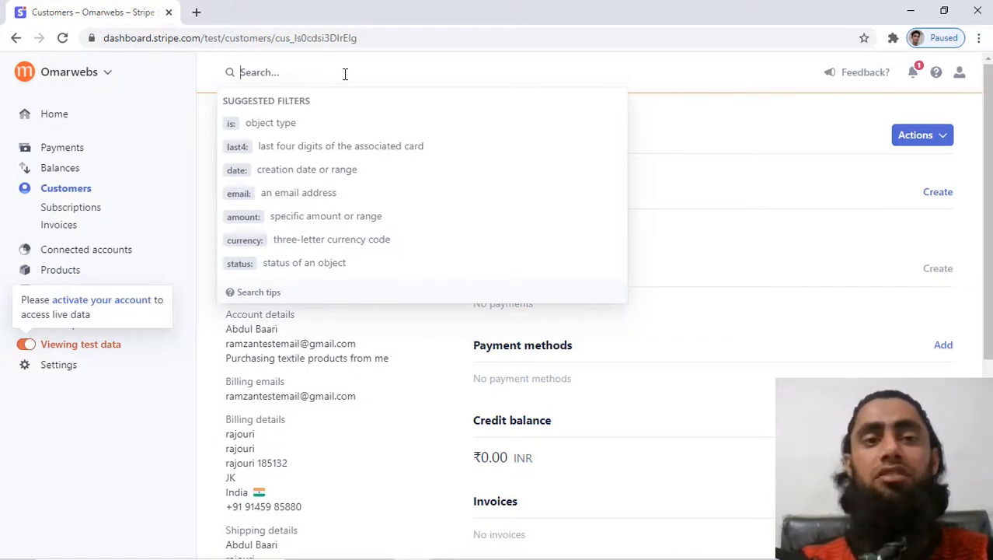
text(paymen)
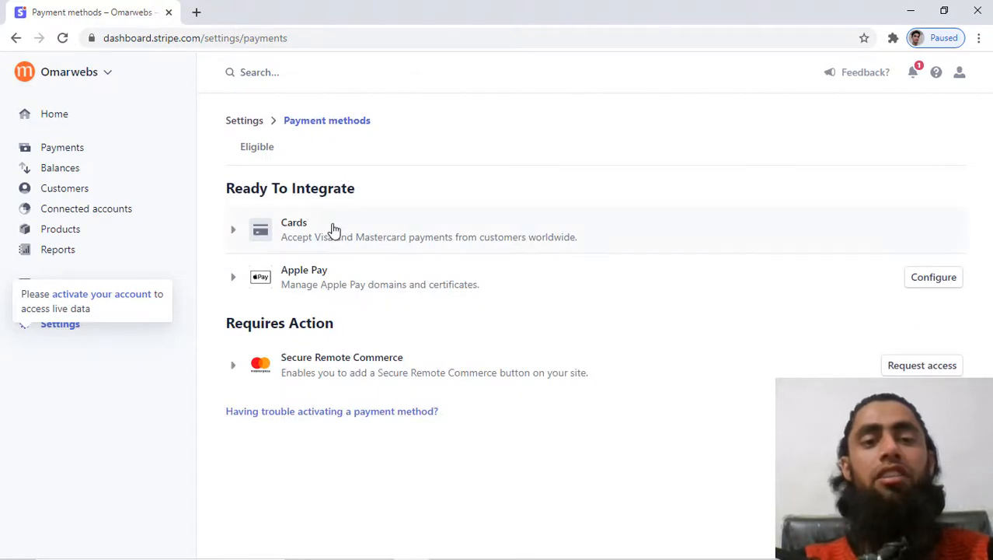
Expand the Cards summary (Active) and review methods down to Secure Remote Commerce, which requires action.
click(294, 231)
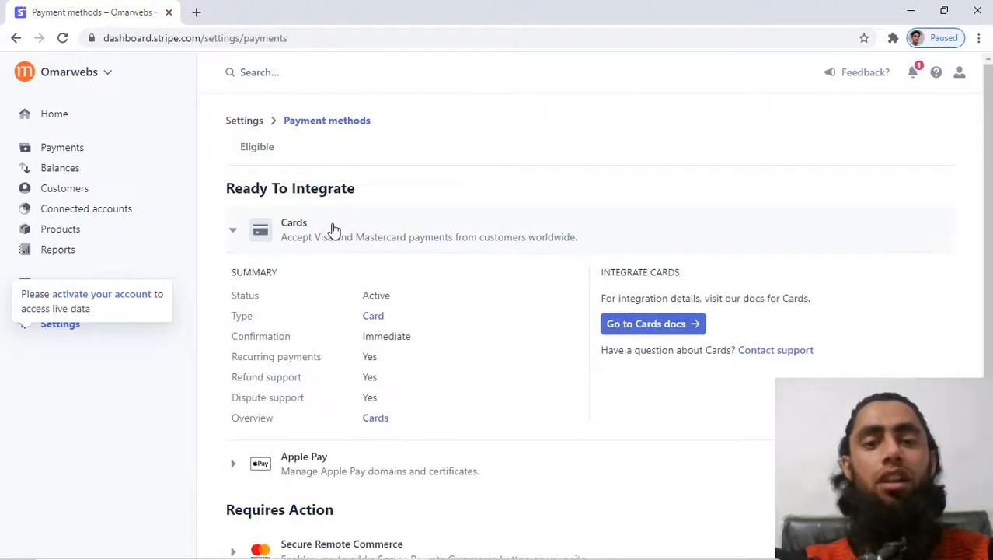
double_click(376, 296)
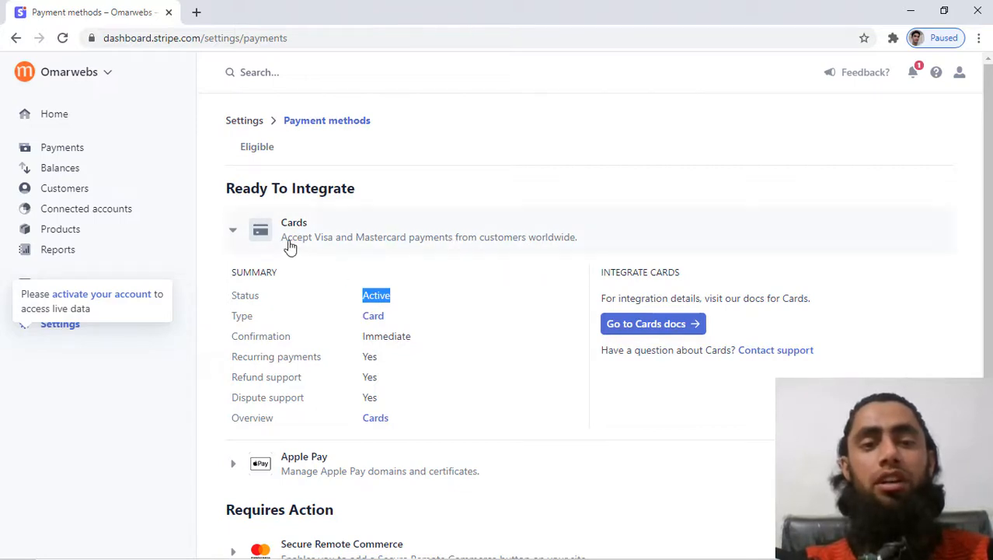
mouse_move(352, 247)
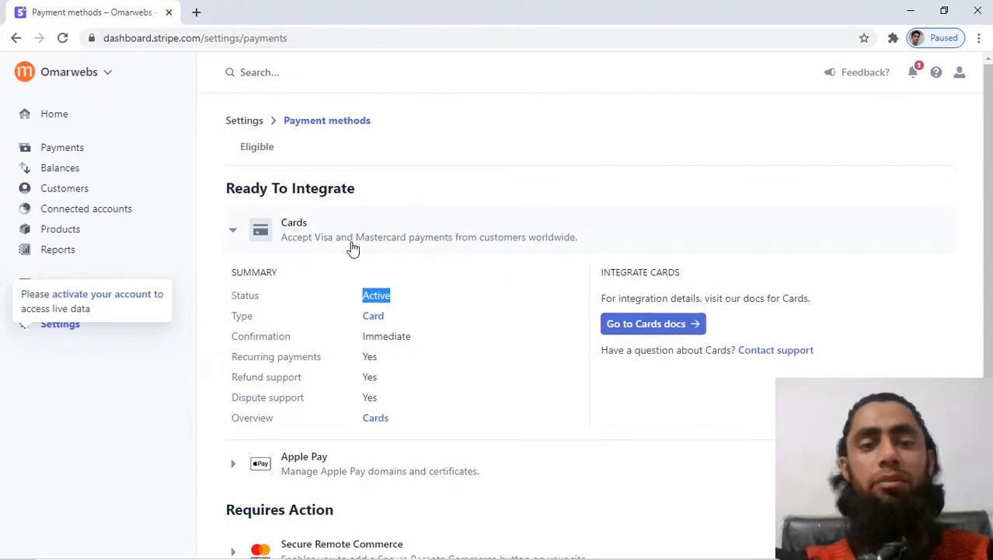
mouse_move(558, 251)
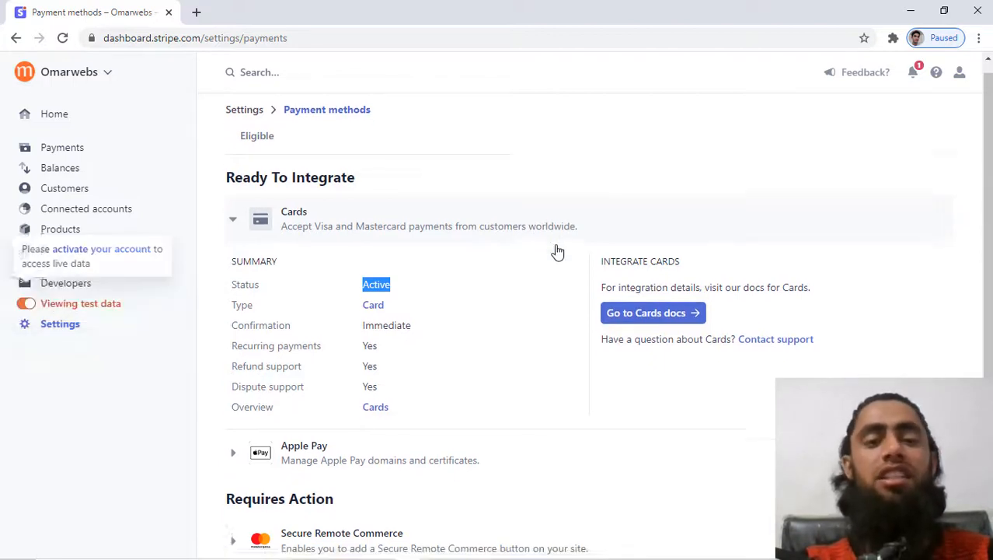
scroll(down, 3)
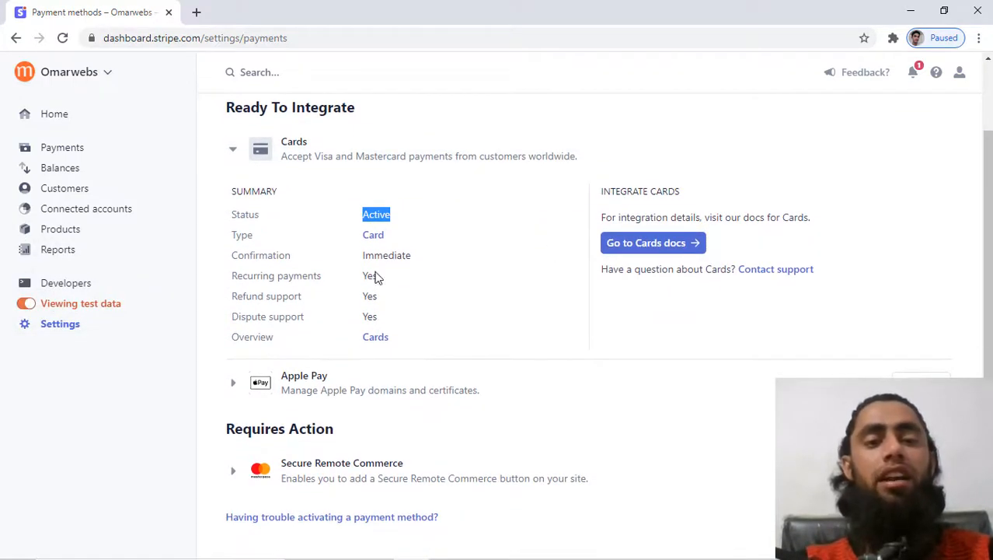
mouse_move(285, 295)
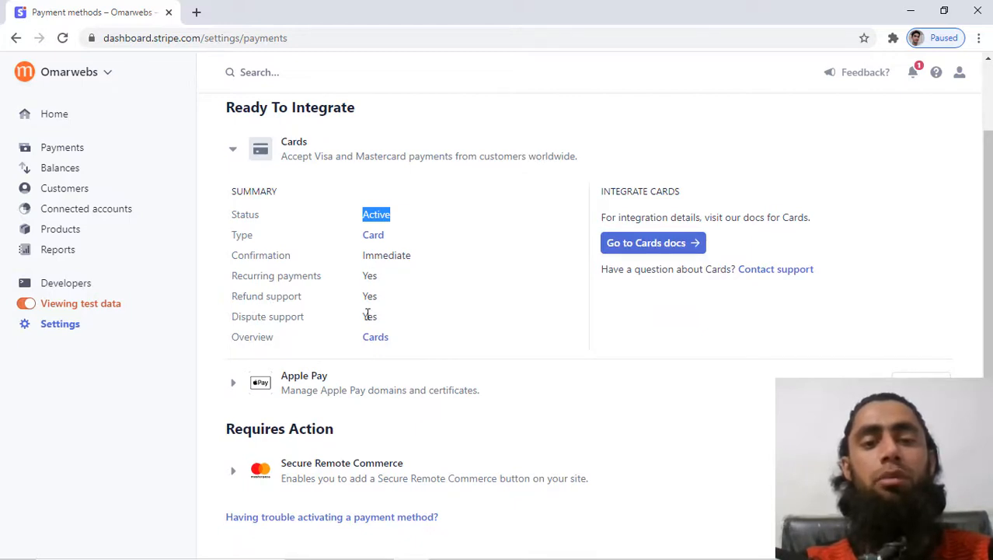
mouse_move(393, 362)
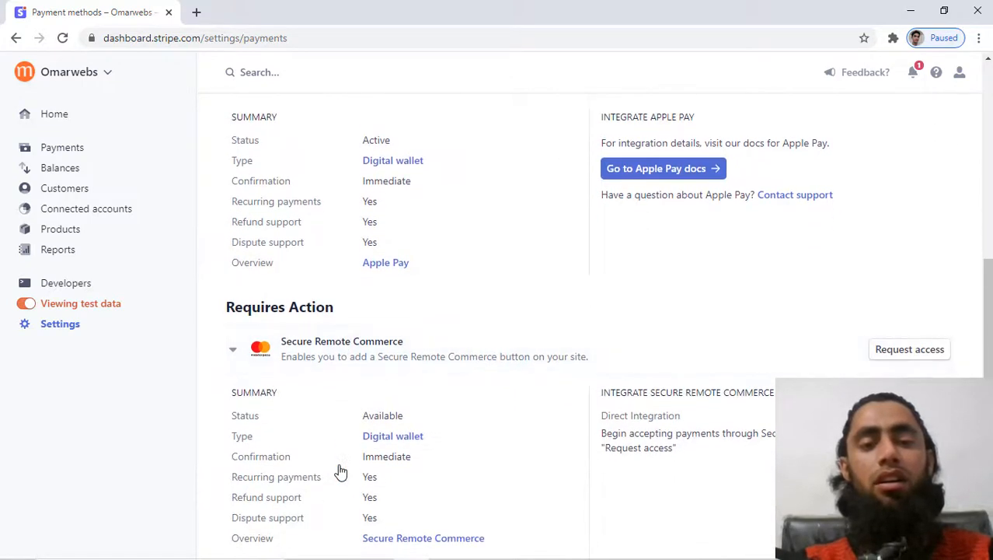
scroll(down, 3)
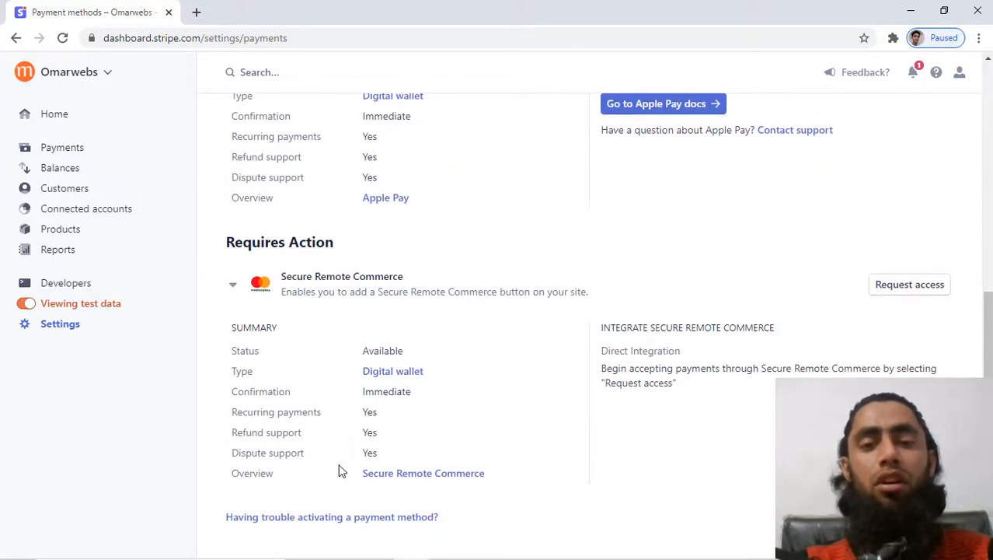
mouse_move(383, 377)
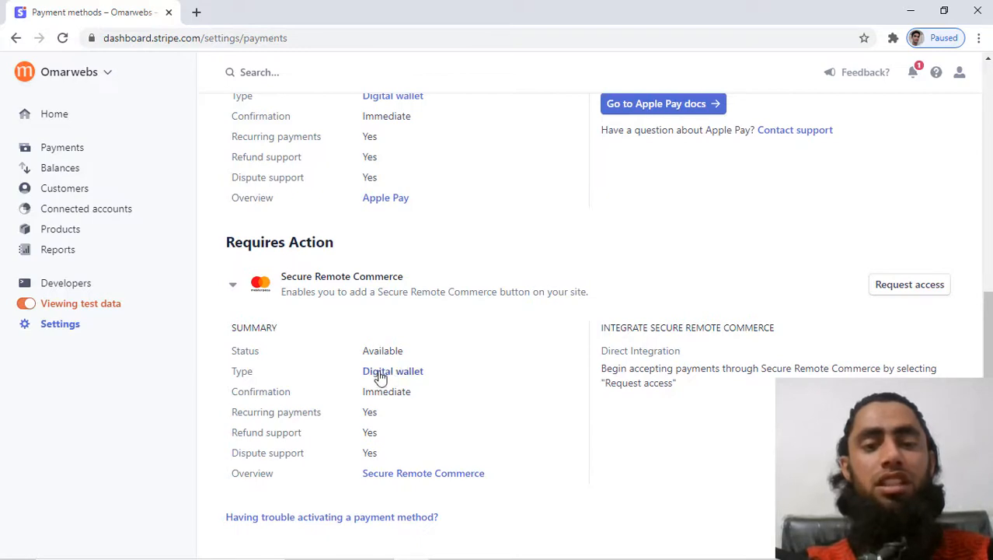
mouse_move(441, 369)
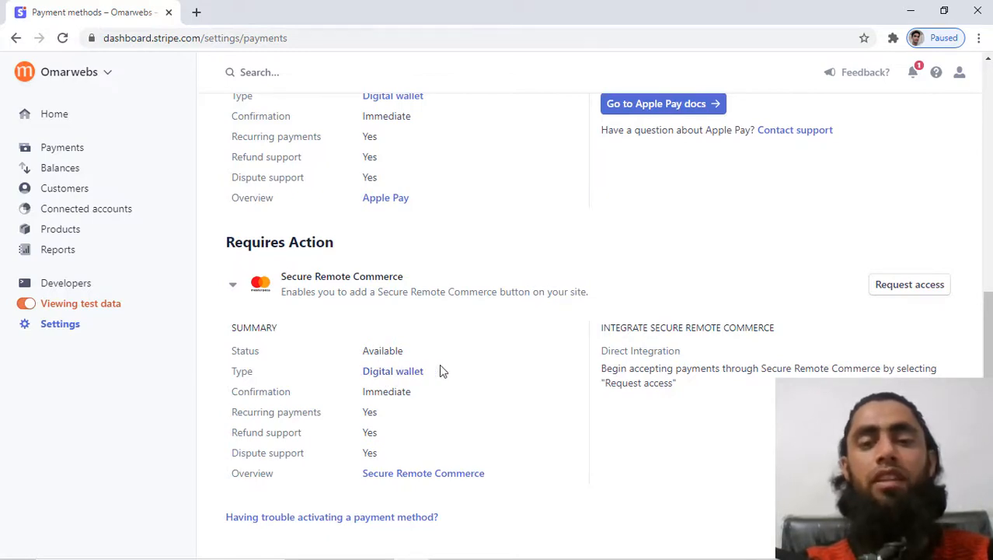
mouse_move(385, 351)
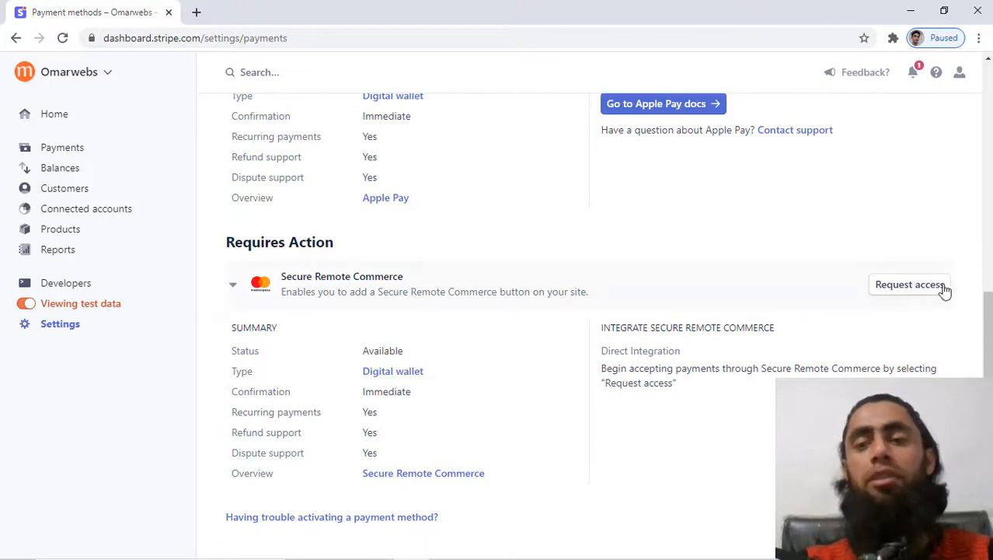
click(909, 285)
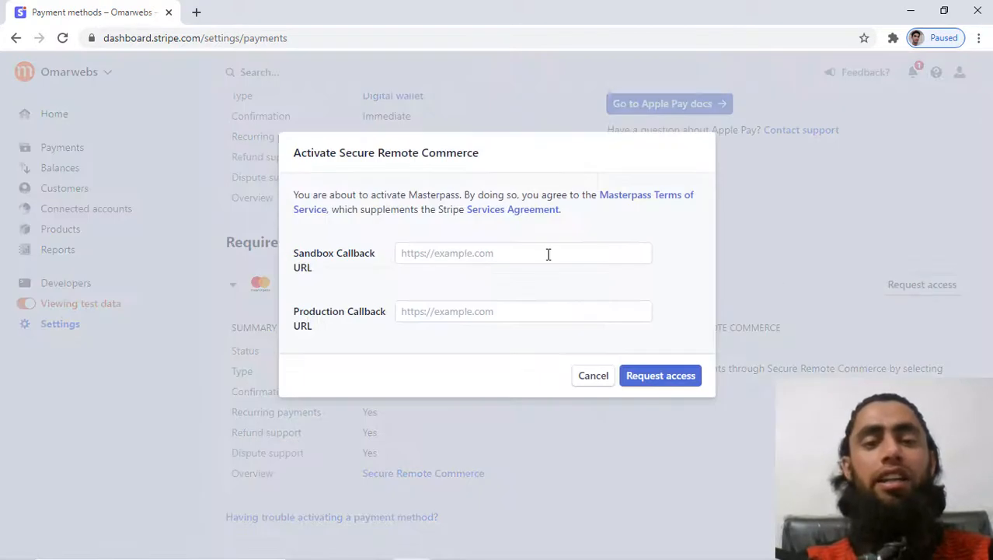
click(524, 252)
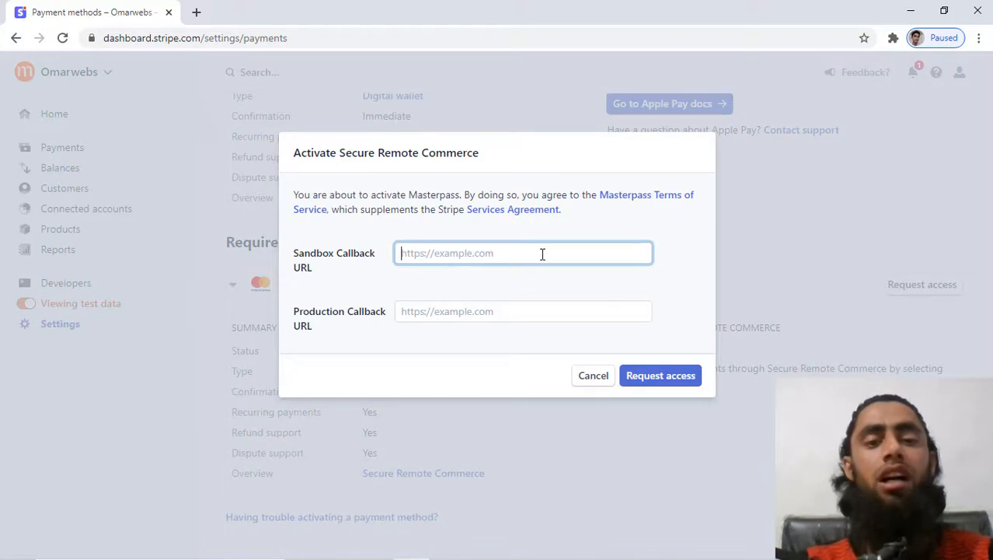
mouse_move(610, 367)
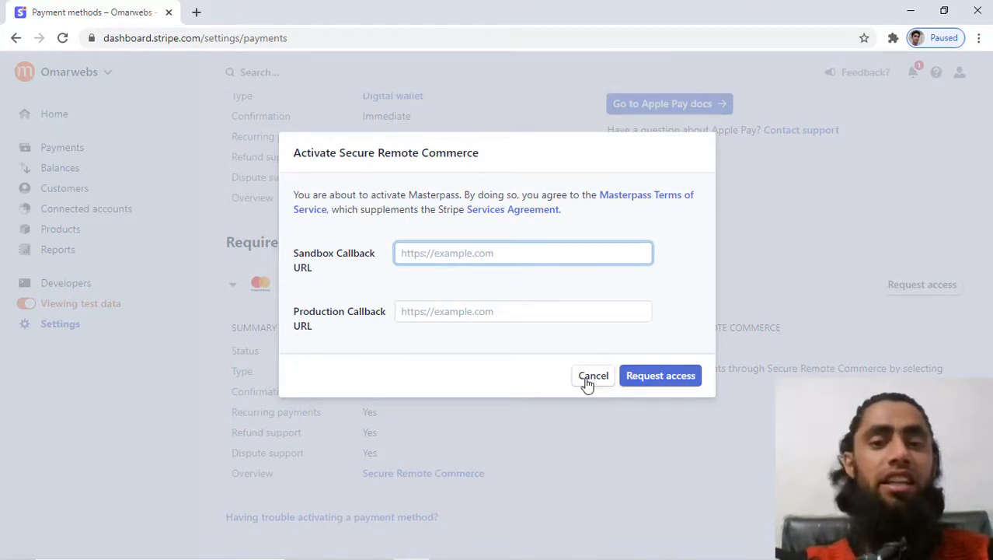
click(593, 375)
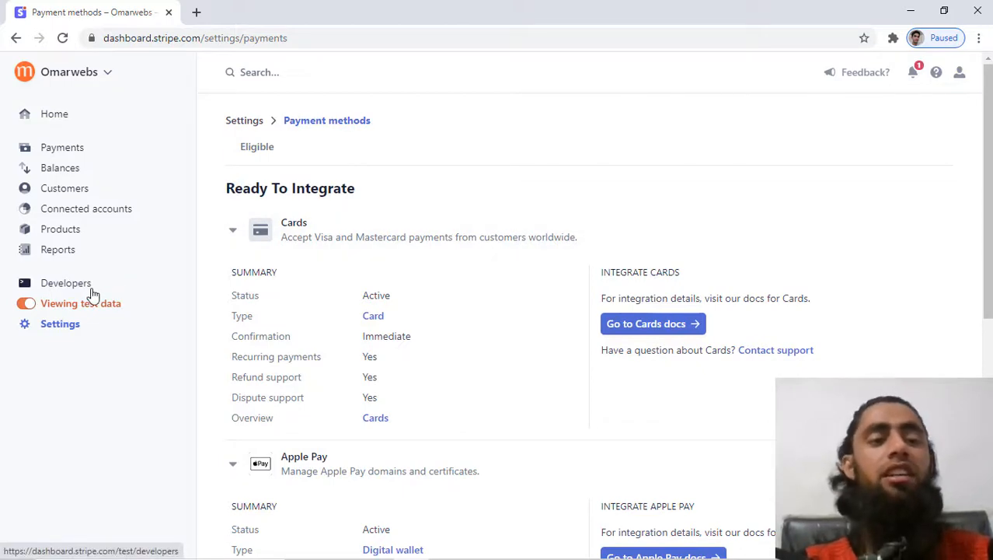
mouse_move(72, 178)
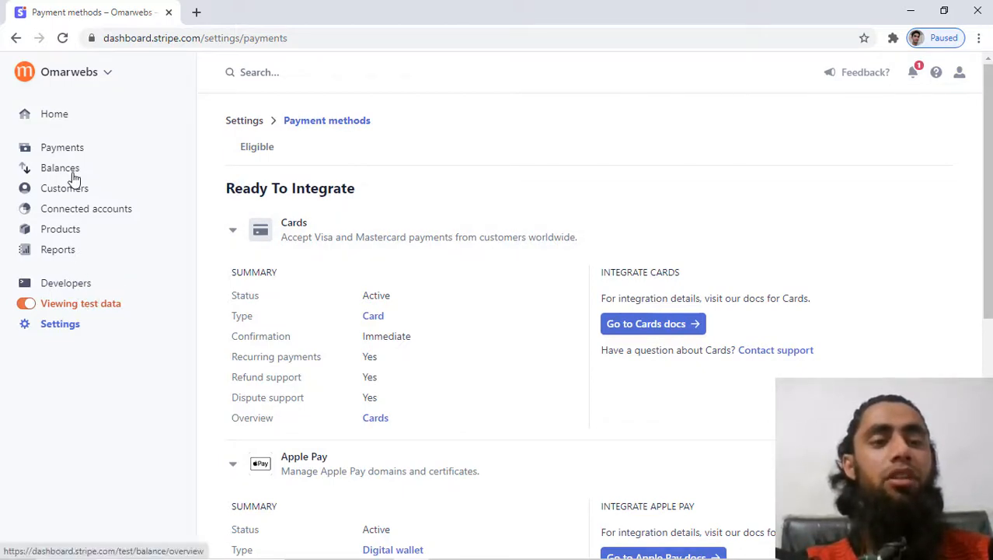
Export customers for all dates with all 31 columns, downloading customers.csv.
click(65, 186)
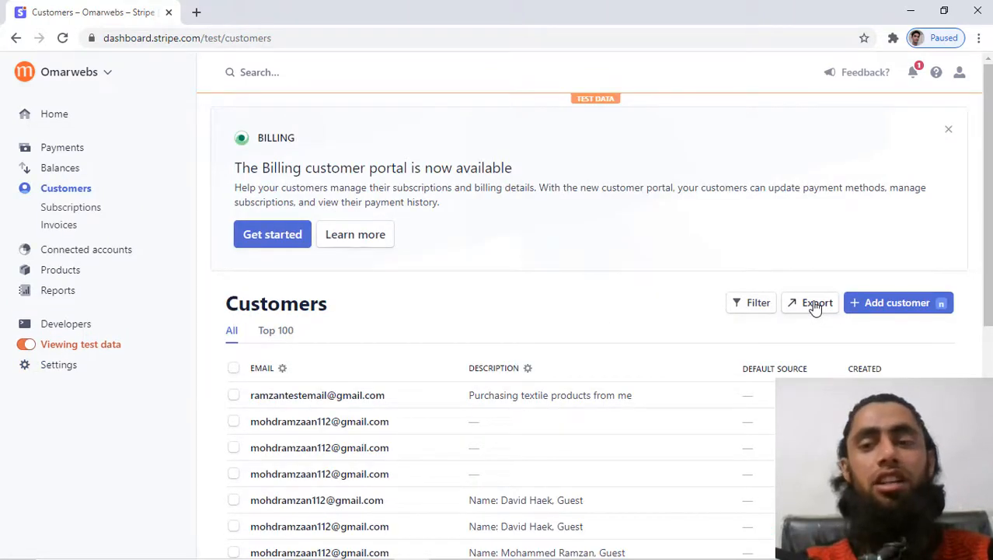
click(815, 302)
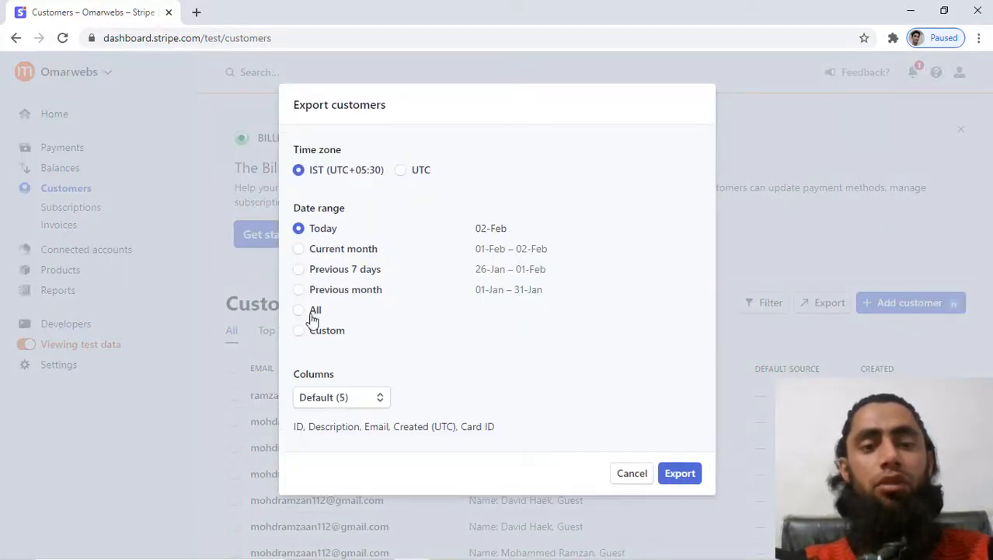
click(298, 311)
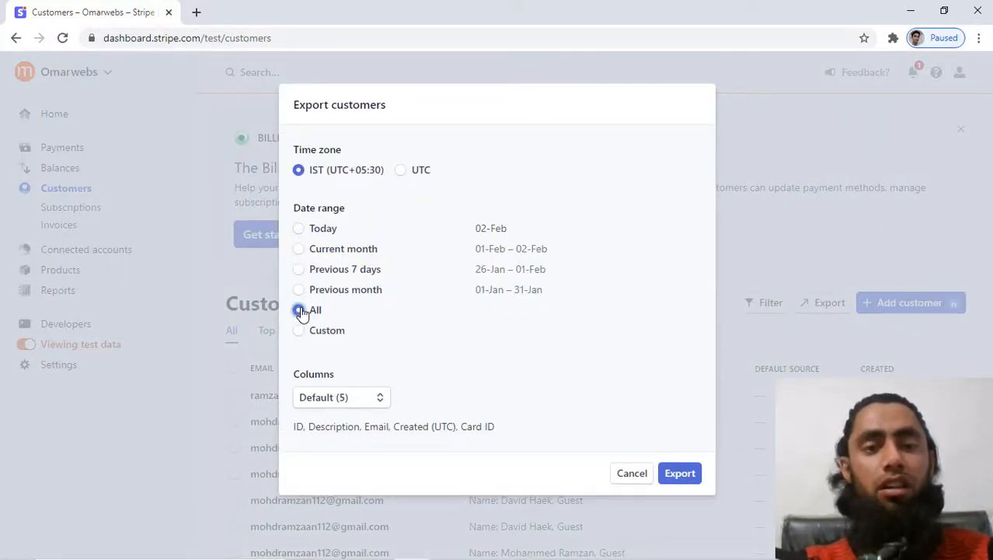
click(299, 309)
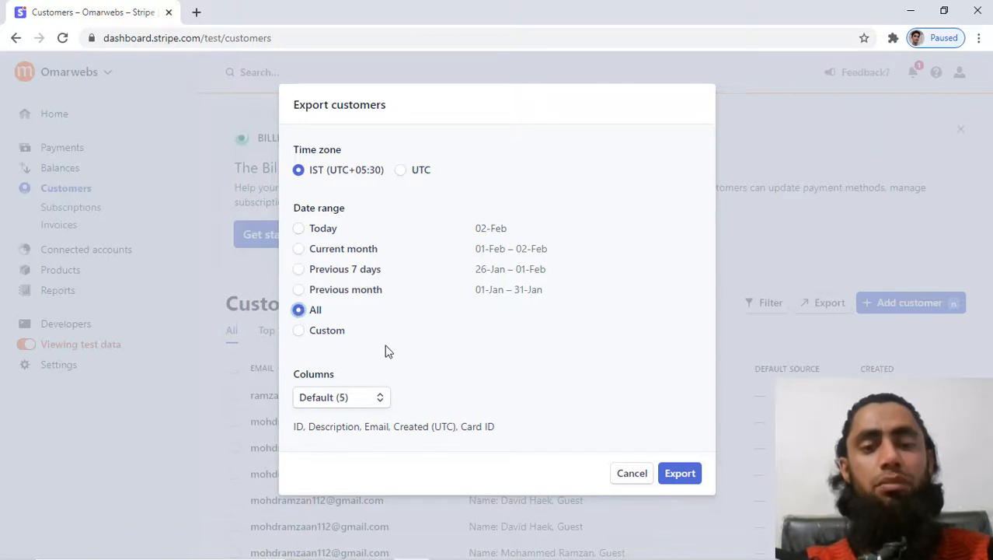
click(341, 398)
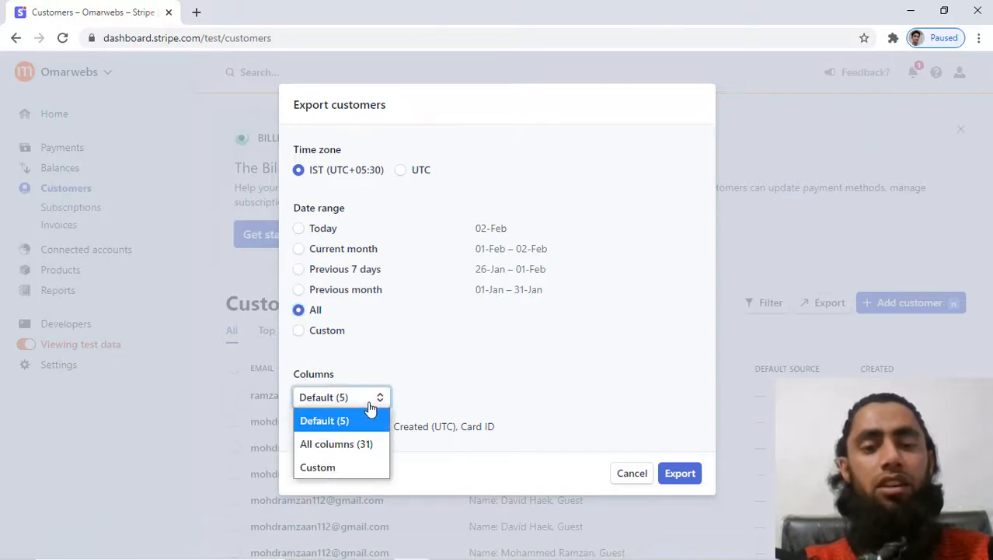
click(336, 445)
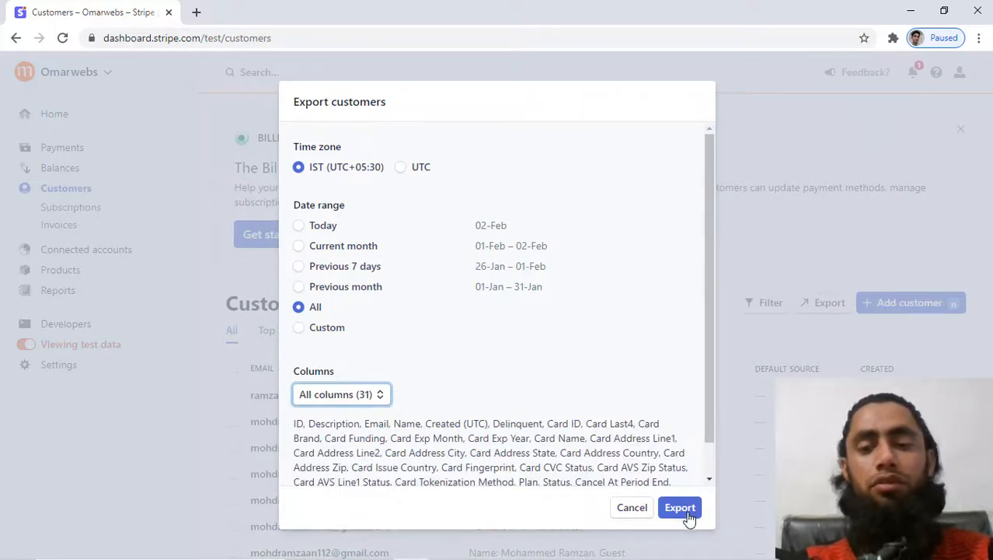
click(679, 507)
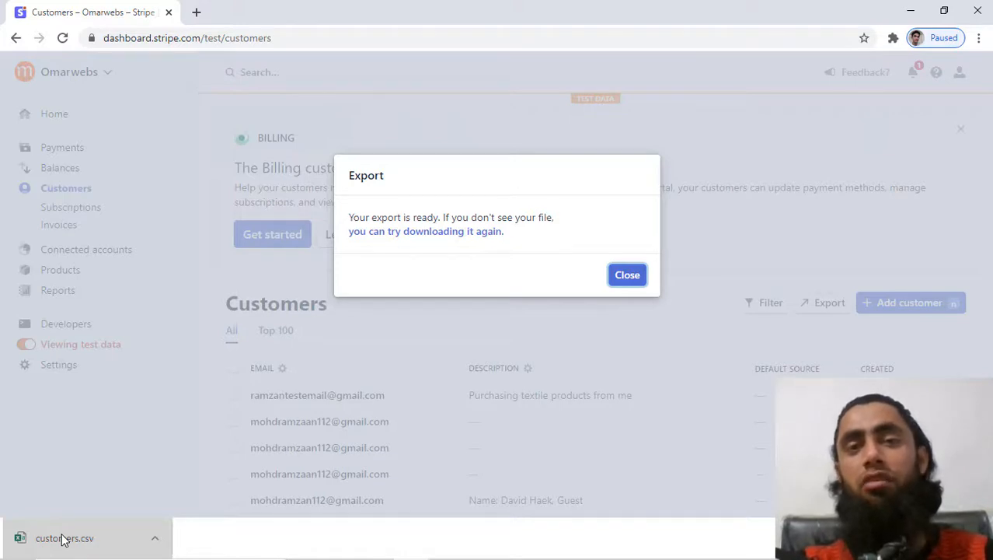
Open the downloaded customers.csv from the browser's download bar in Excel.
click(61, 538)
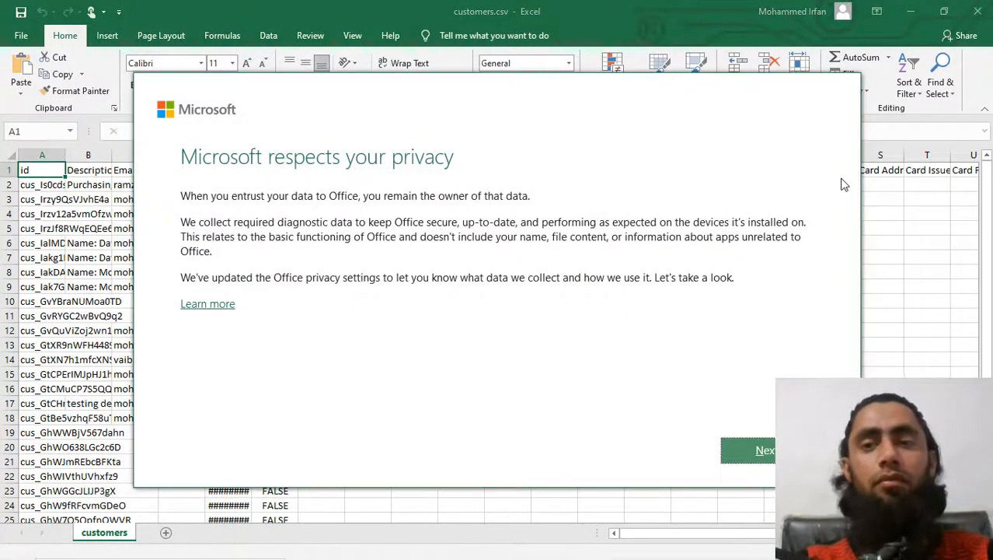
Dismiss the Office privacy notices, choosing 'No, don't send optional data', to reveal the customers sheet.
click(763, 451)
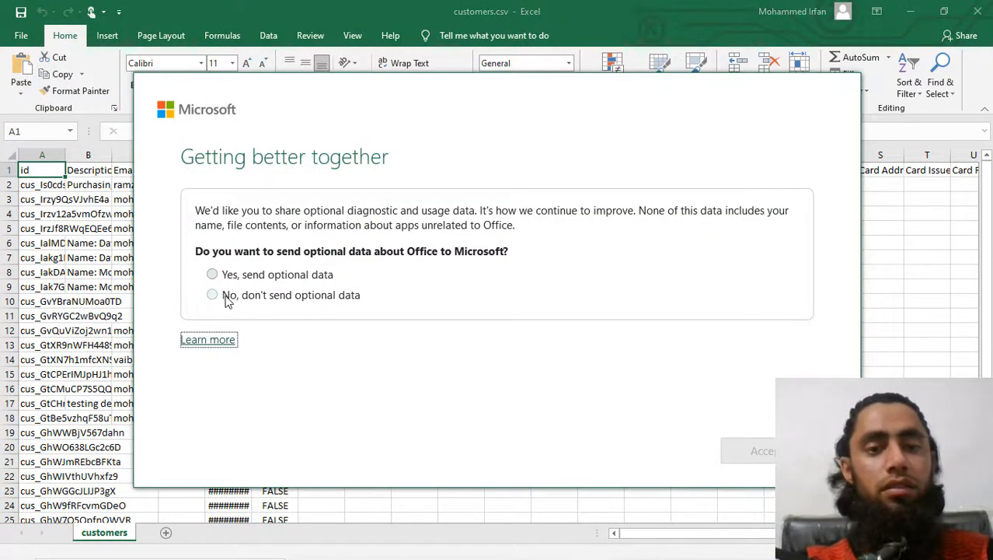
click(211, 295)
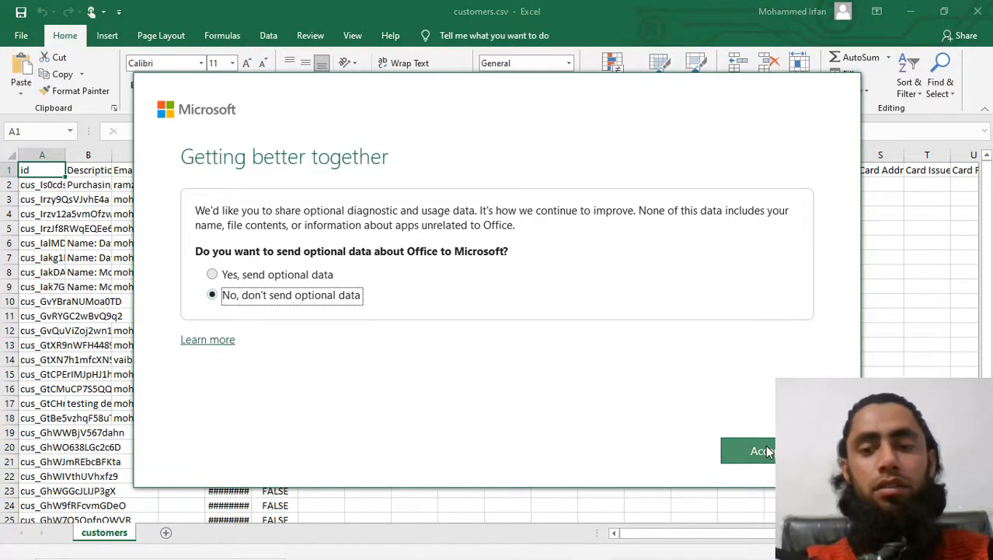
click(763, 451)
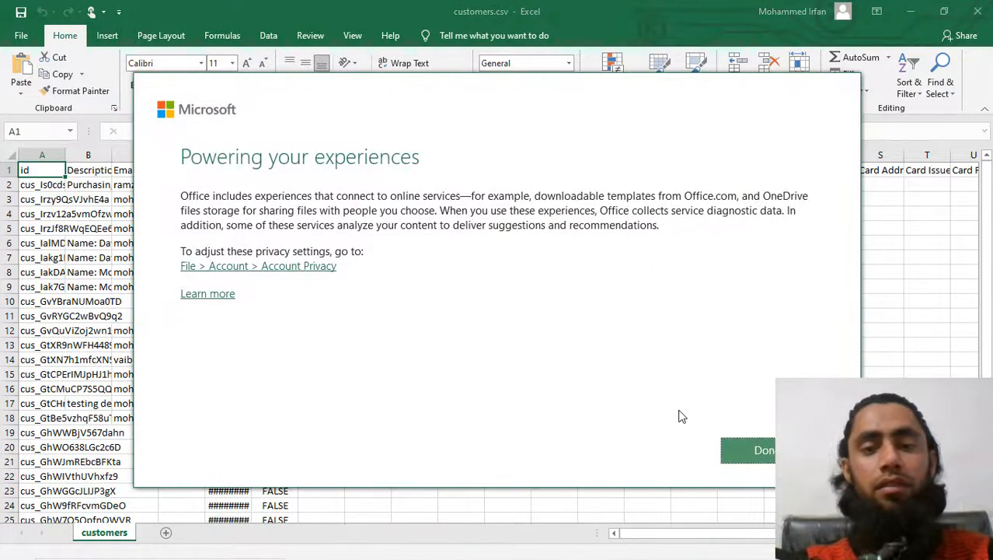
click(760, 451)
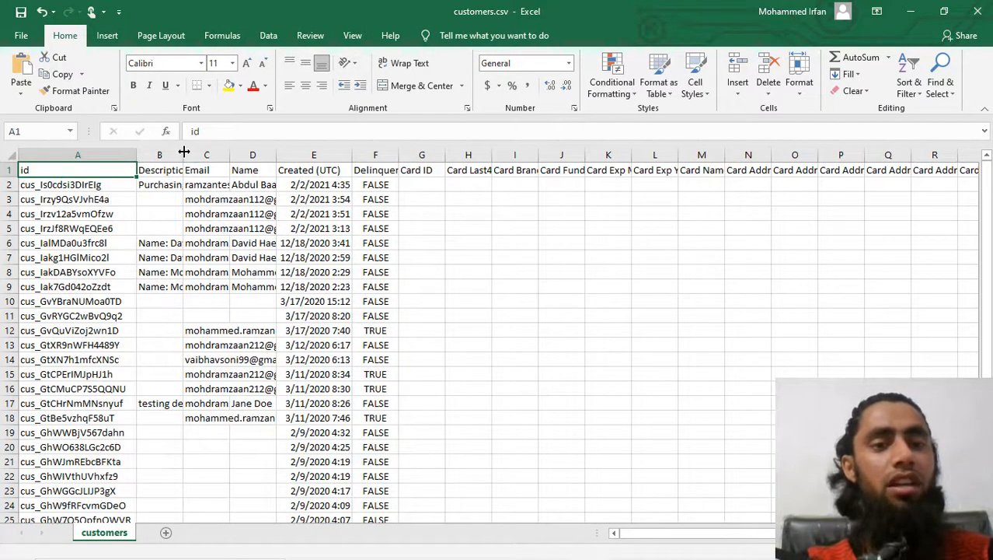
Widen the Description, Email and Name columns, then close the customers workbook.
drag(185, 155, 490, 156)
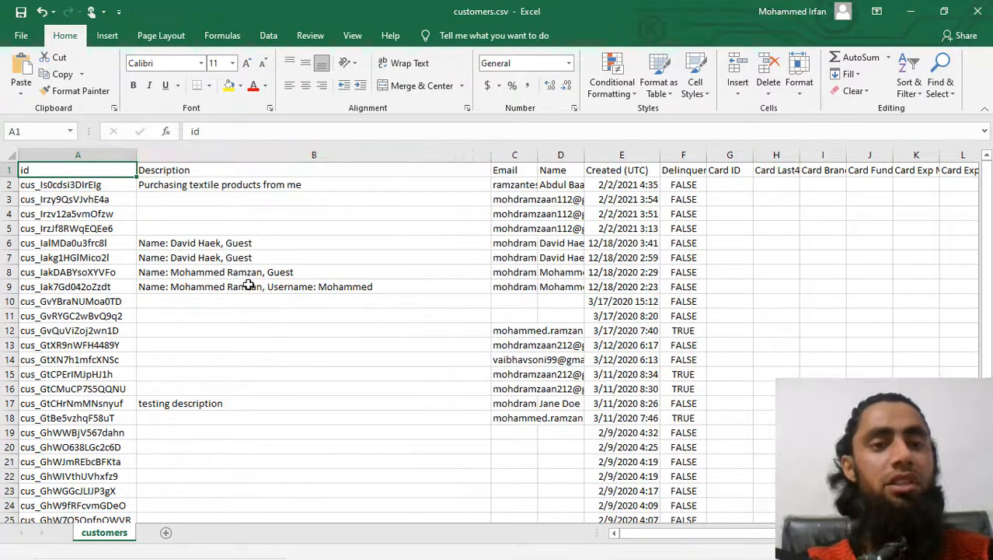
mouse_move(500, 164)
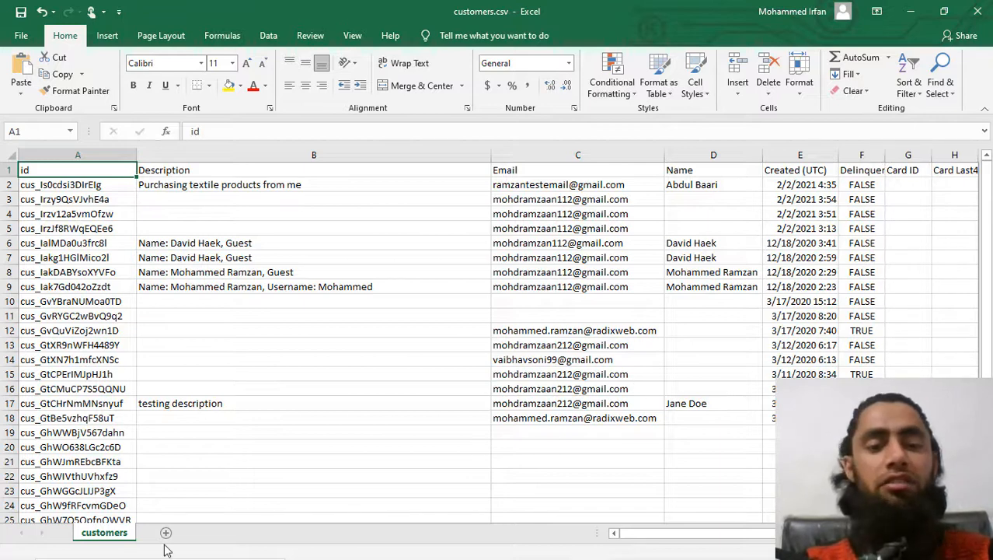
scroll(right, 3)
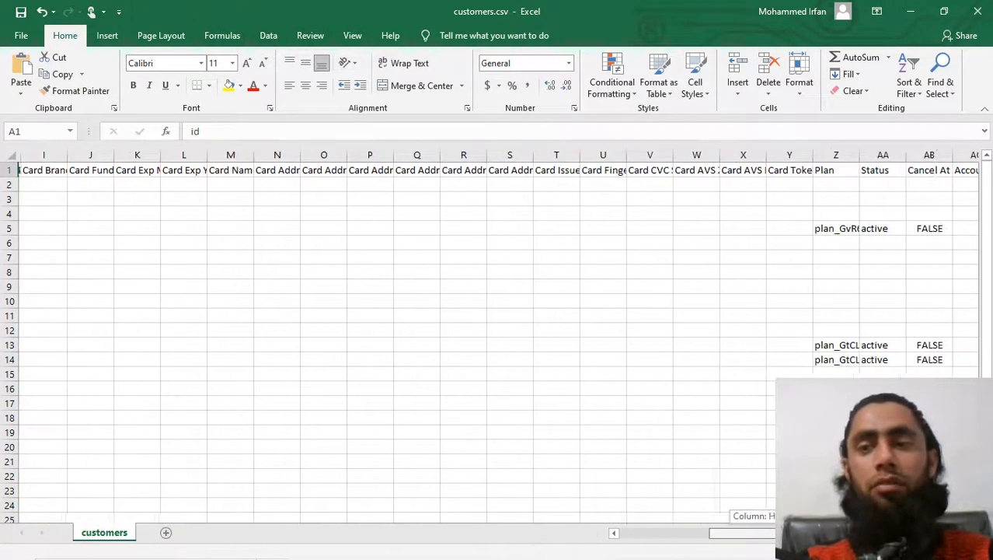
scroll(right, 3)
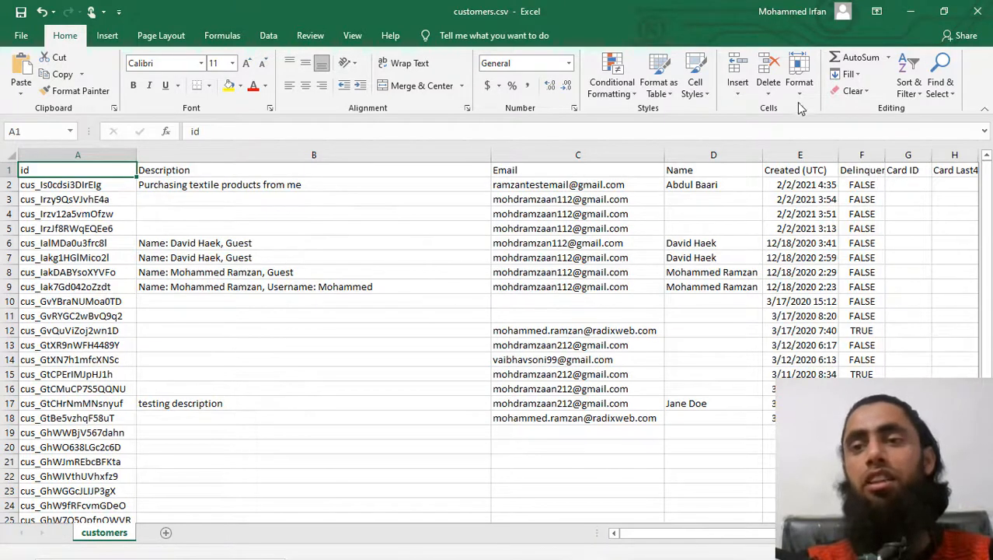
click(979, 9)
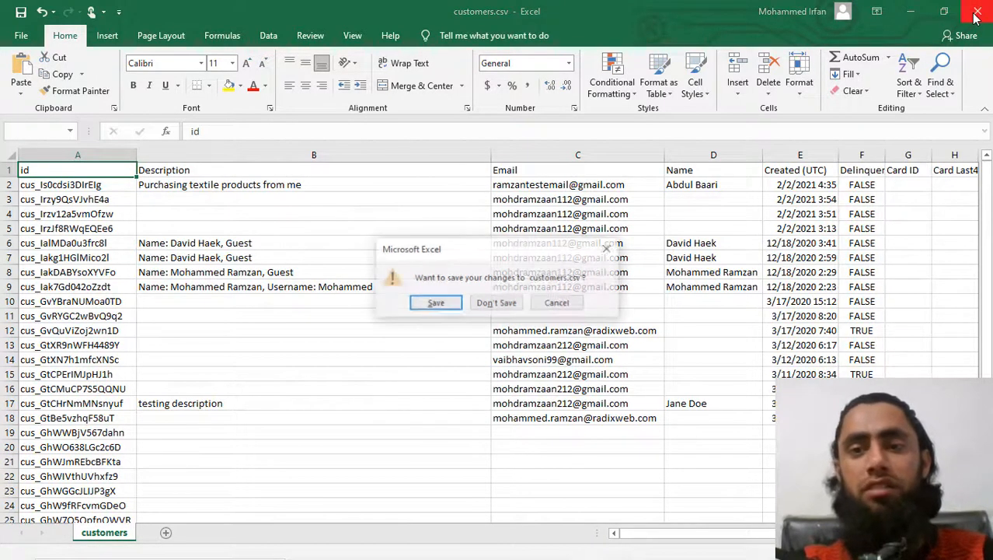
Answer Excel's save prompt and close the Stripe Export dialog to return to the customers list.
click(496, 302)
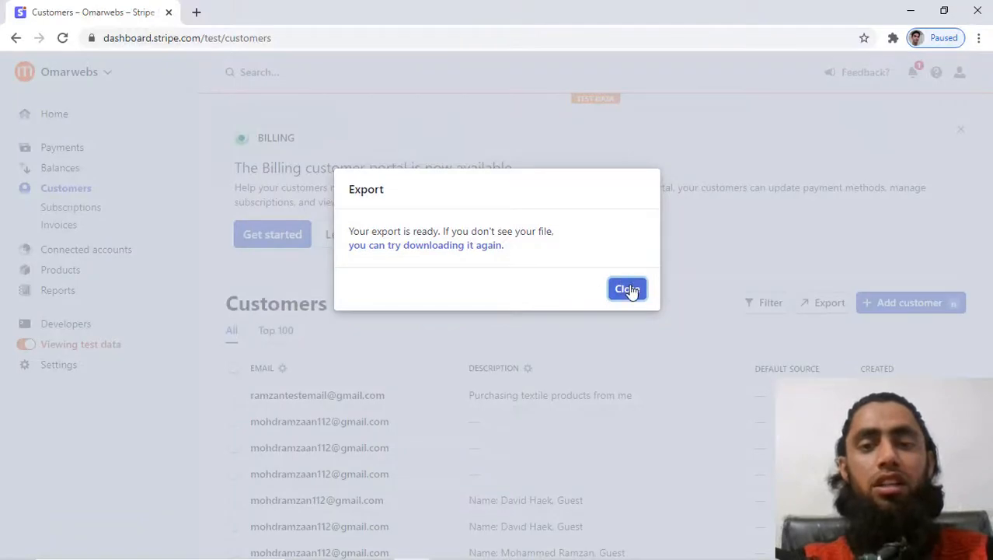
click(626, 287)
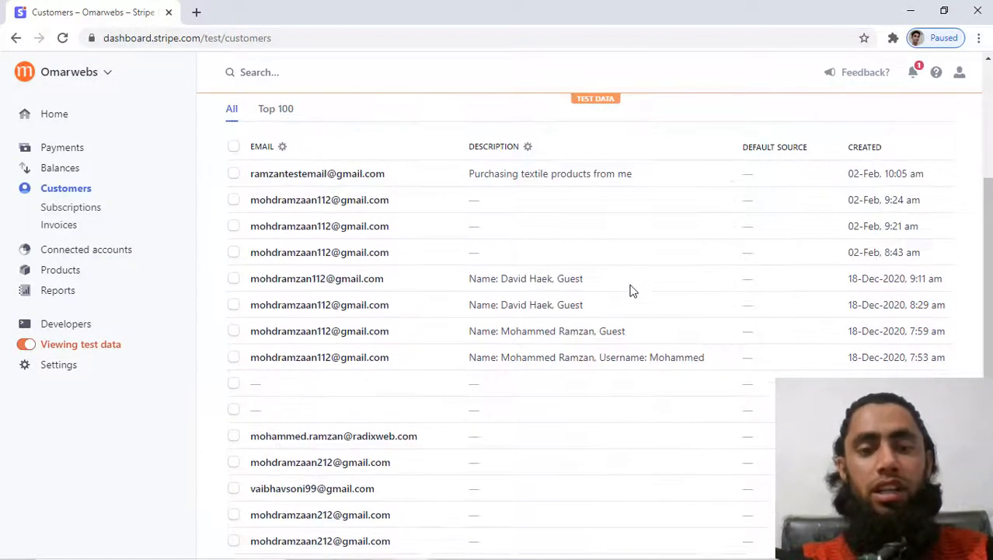